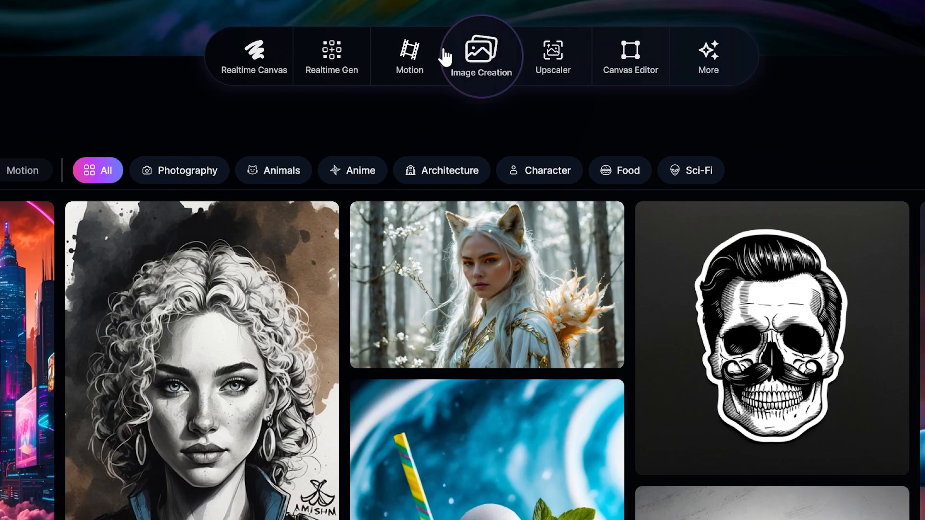
mouse_move(373, 70)
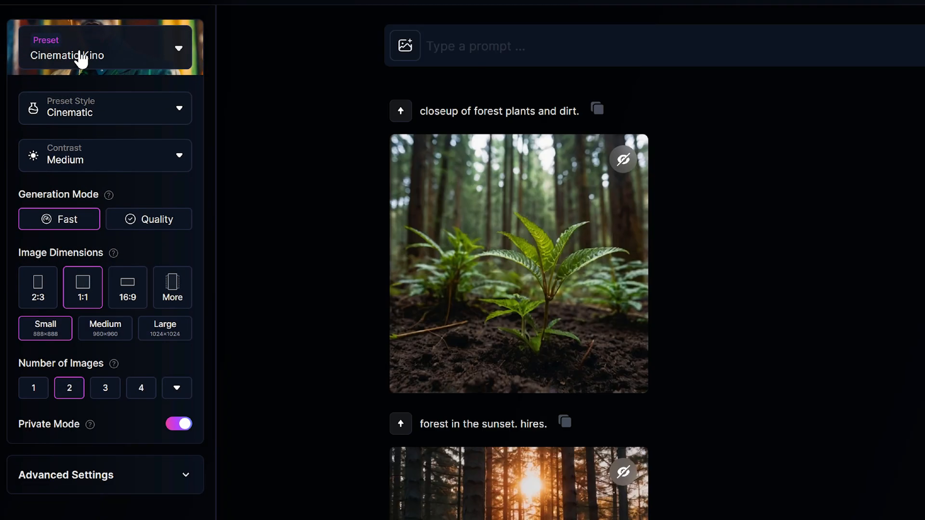
Go to the Image Creation workspace with the Cinematic Kino preset and earlier forest generations
click(104, 108)
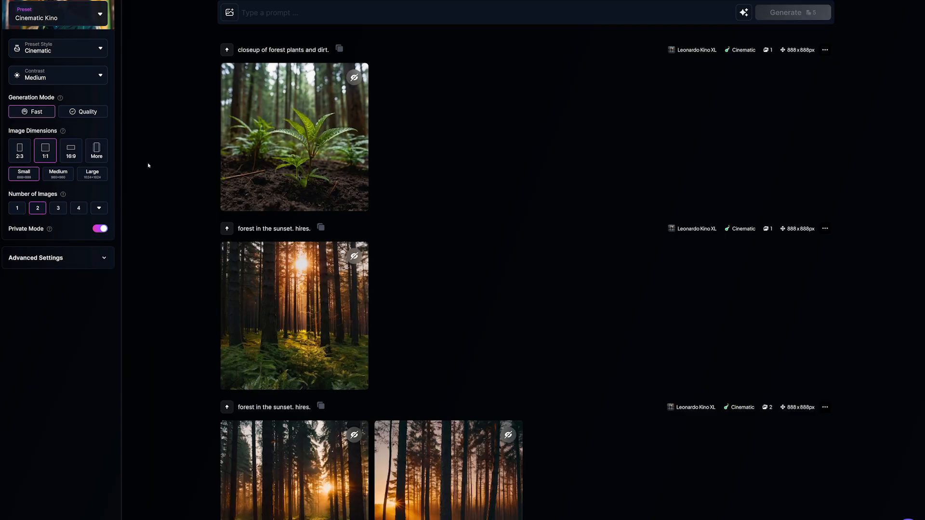
mouse_move(179, 123)
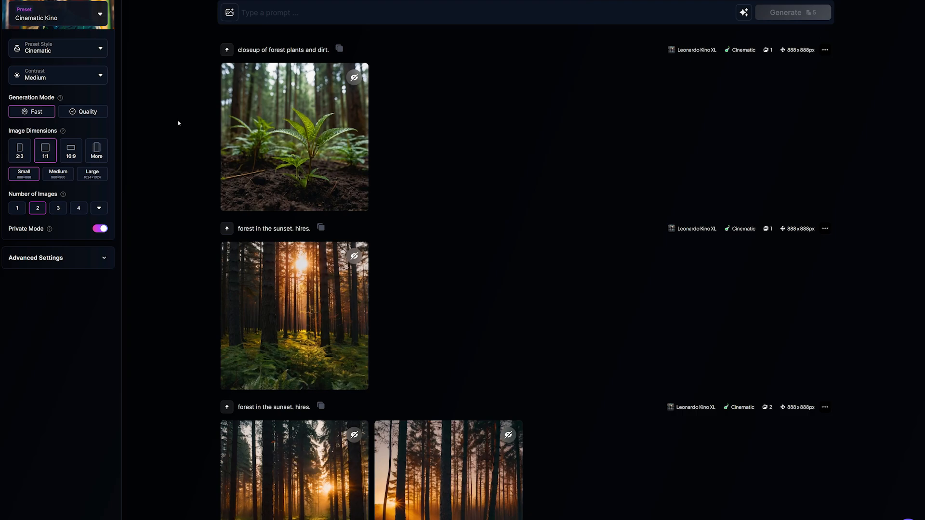
mouse_move(159, 119)
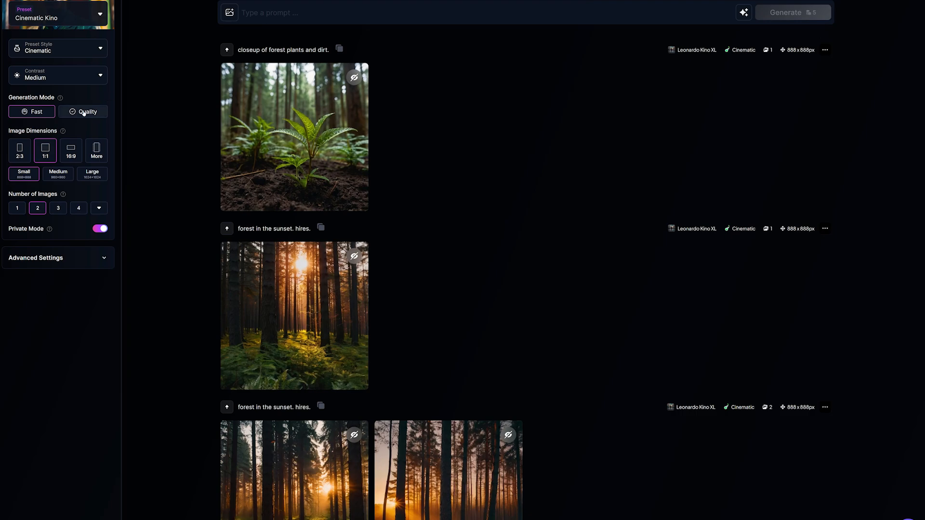
mouse_move(90, 113)
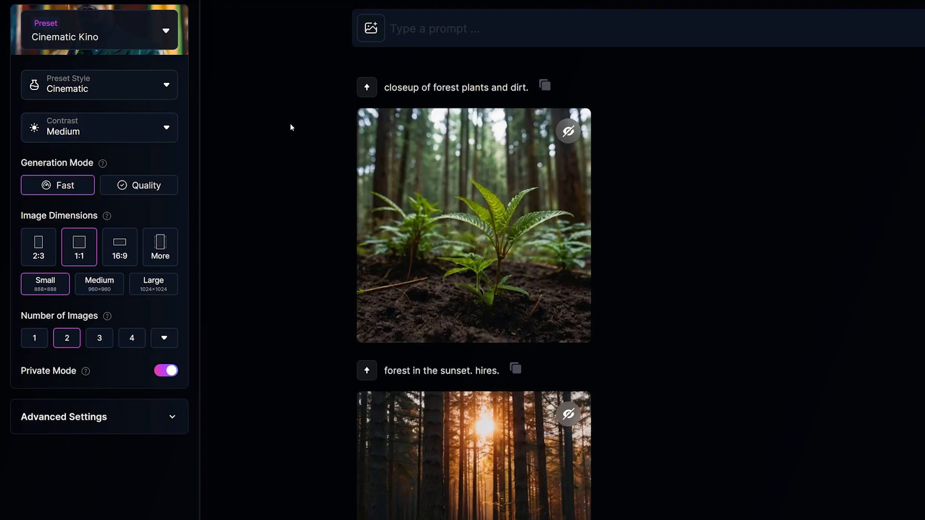
mouse_move(295, 92)
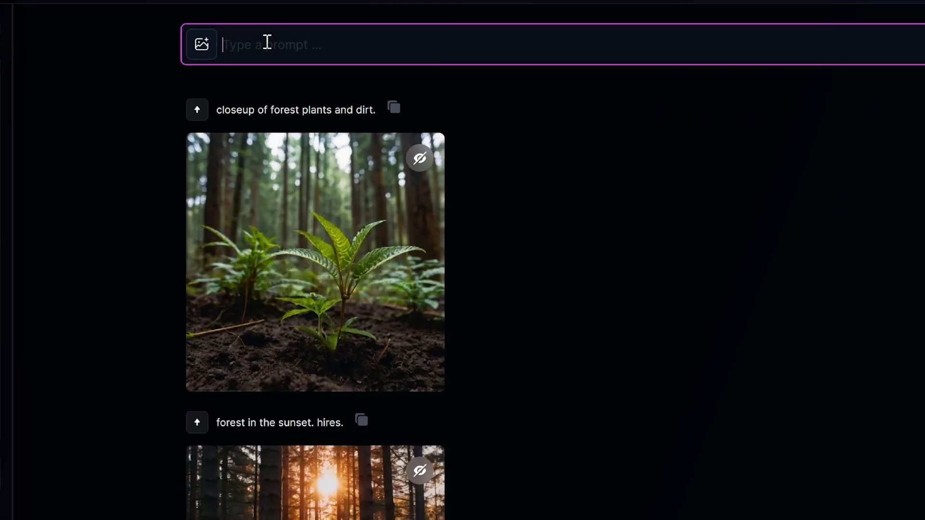
Generate 'a beautiful woman, red hair, wearing a blue dress, standing on the beach, photography'
text(a beautiful woman, red hair, wearing a blue dress, standing on the beach, photography, portrait, realistic, hires)
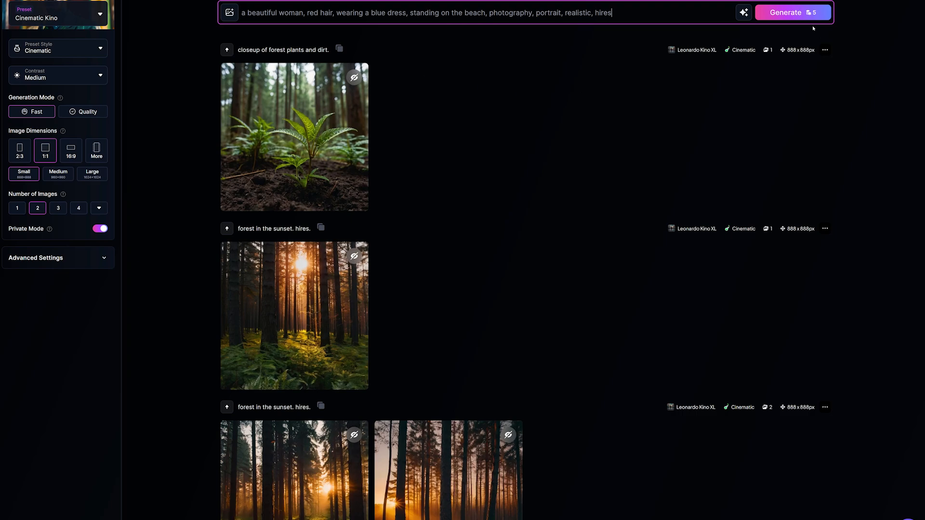
click(793, 12)
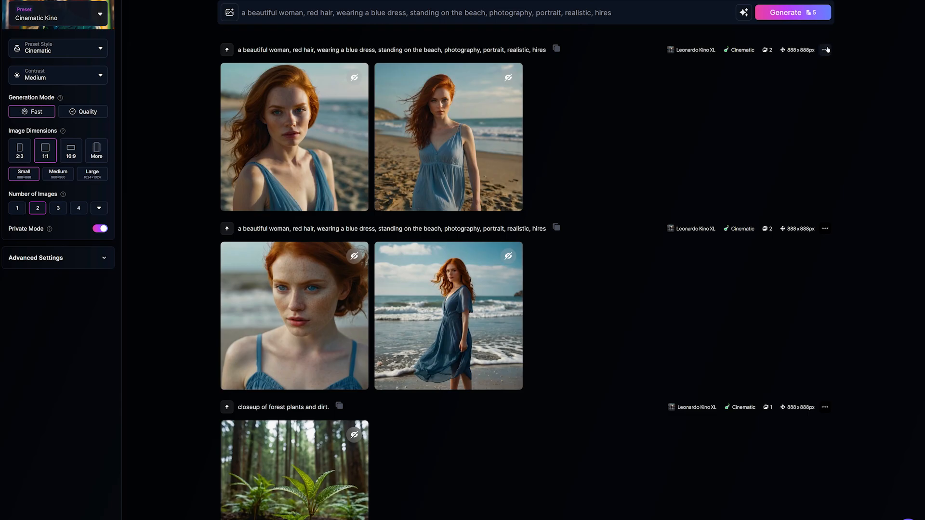
Copy the seed of the newest beach portrait generation to the clipboard
click(826, 49)
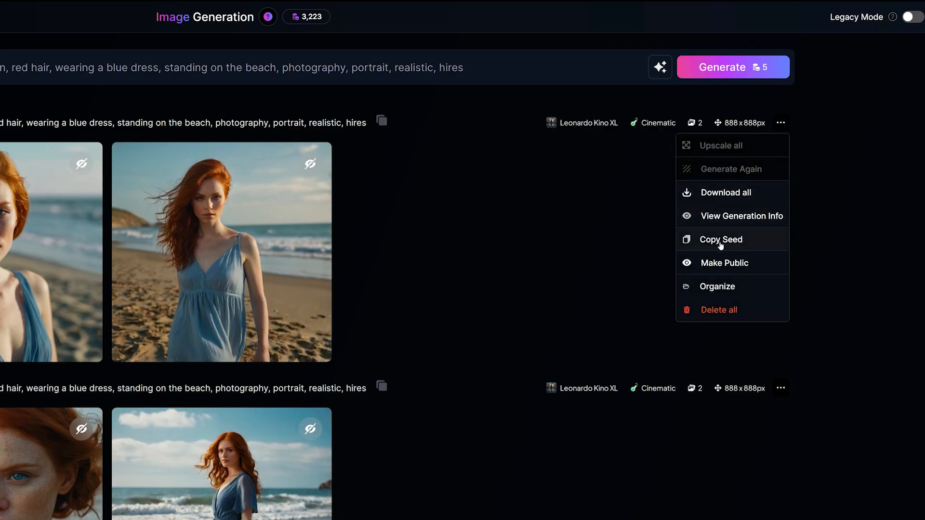
click(720, 240)
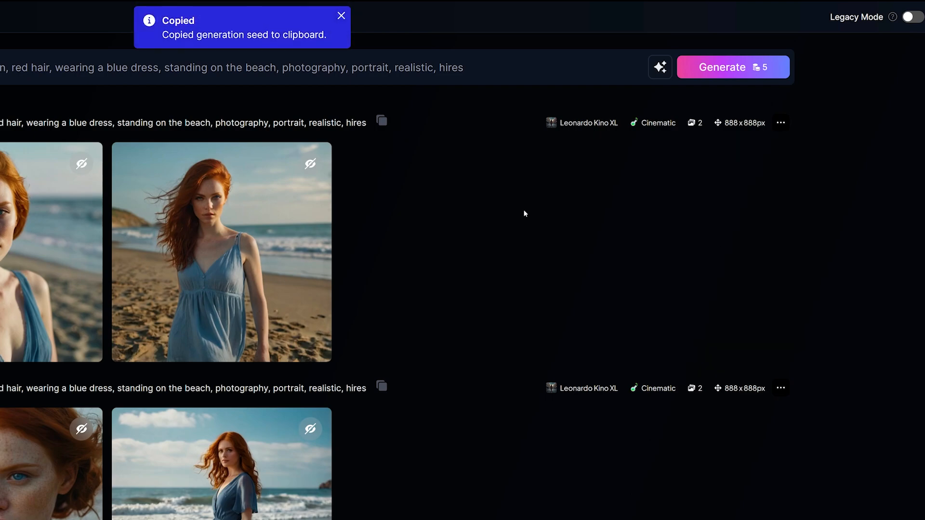
mouse_move(658, 213)
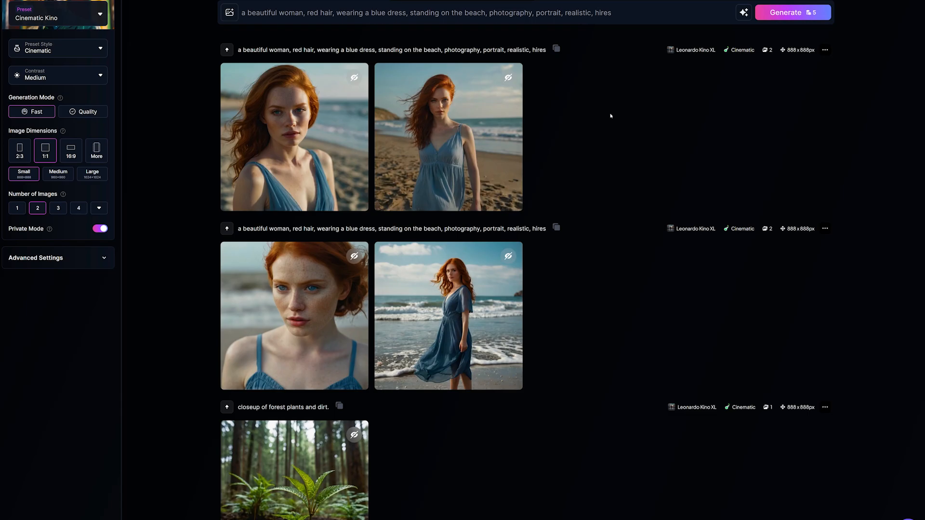
Enable Use Fixed Seed with 532847360 and generate the woman in a yellow dress in the forest
scroll(down, 3)
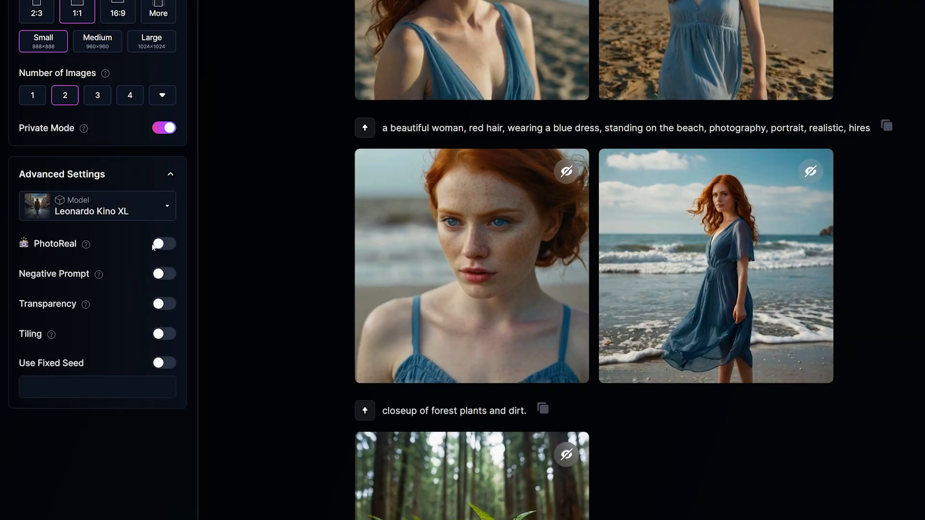
click(163, 363)
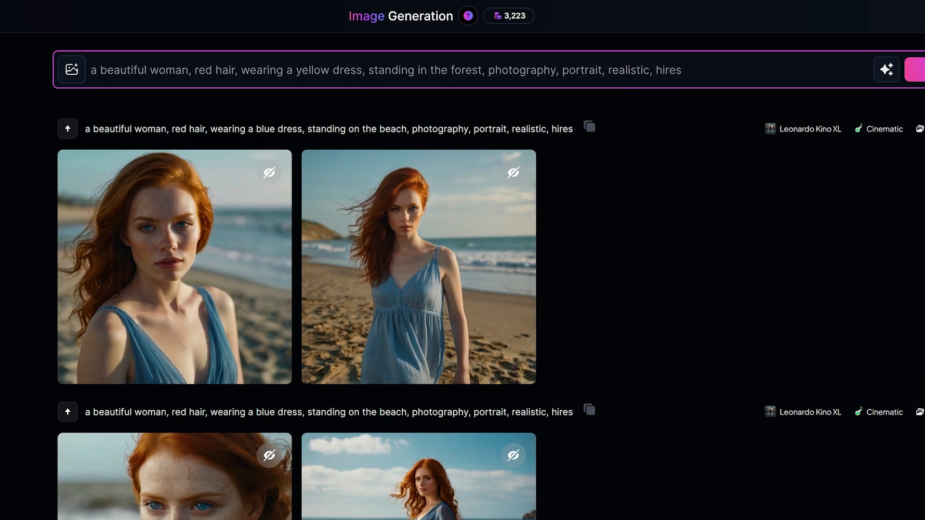
mouse_move(867, 103)
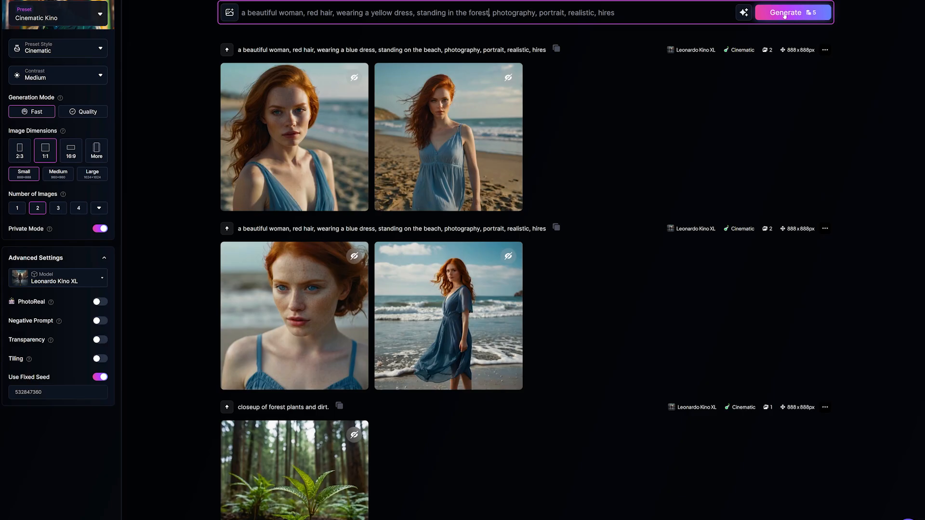
click(784, 12)
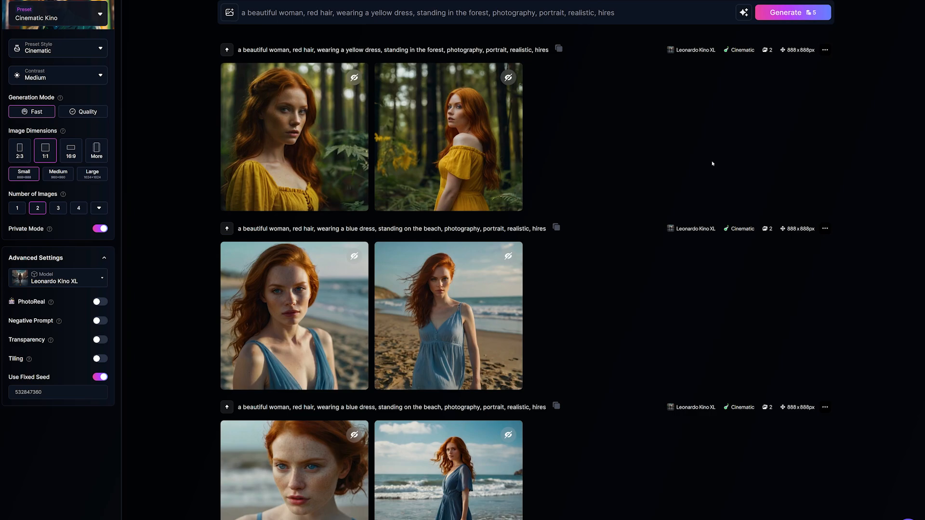
scroll(down, 3)
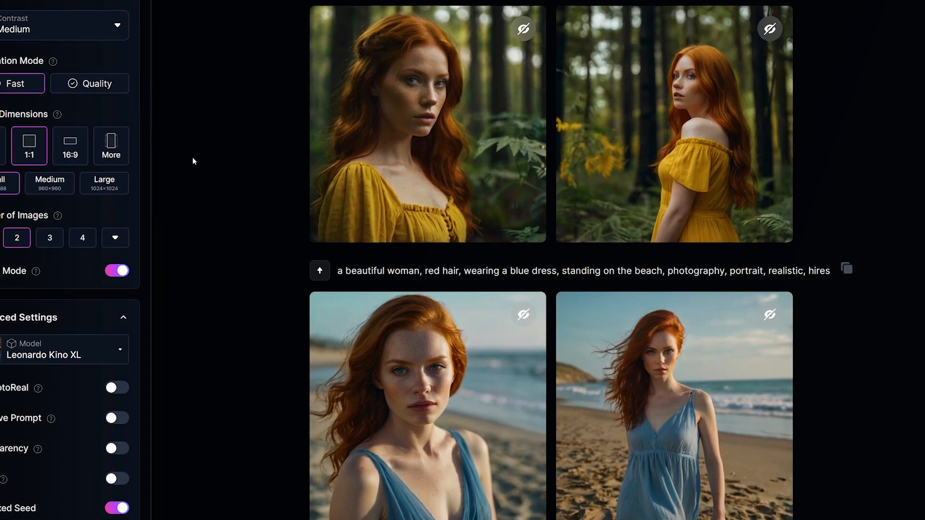
scroll(up, 3)
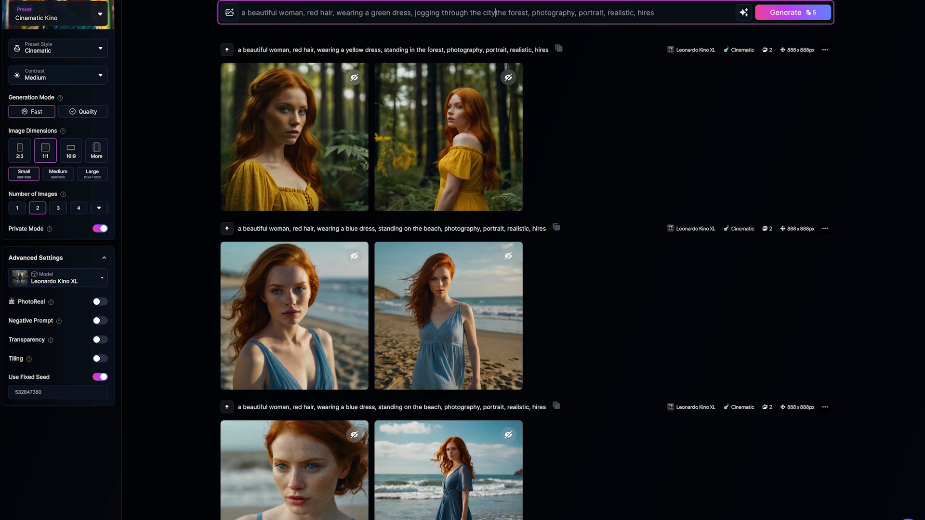
Generate the same woman in a green dress jogging through the city on the fixed seed
key(Backspace)
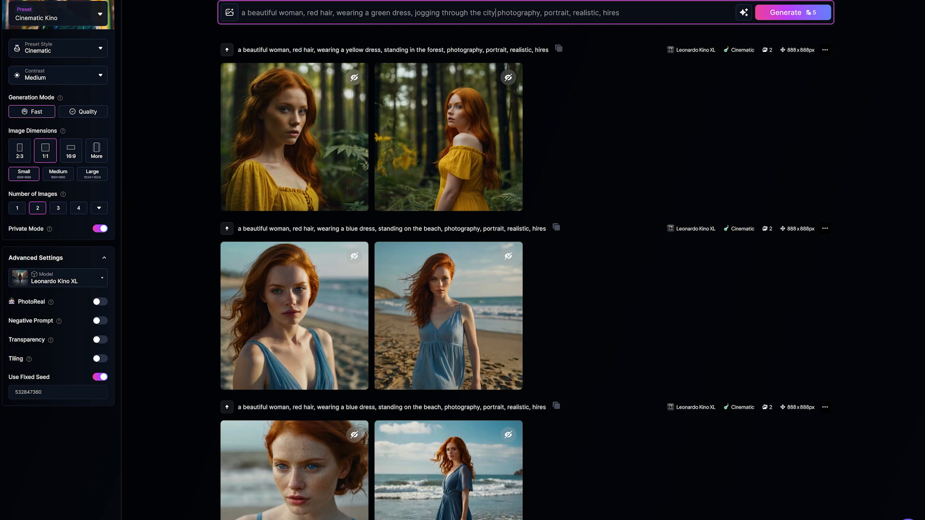
click(793, 12)
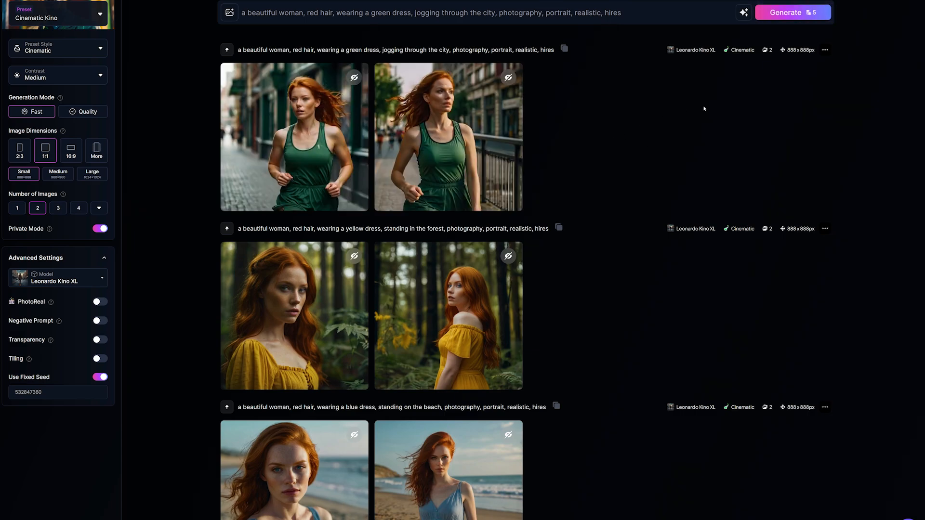
mouse_move(524, 46)
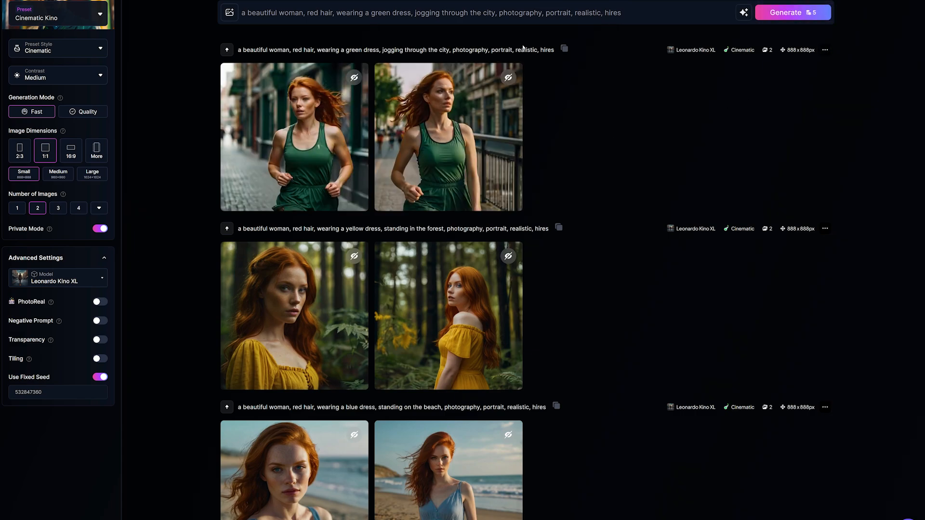
mouse_move(609, 78)
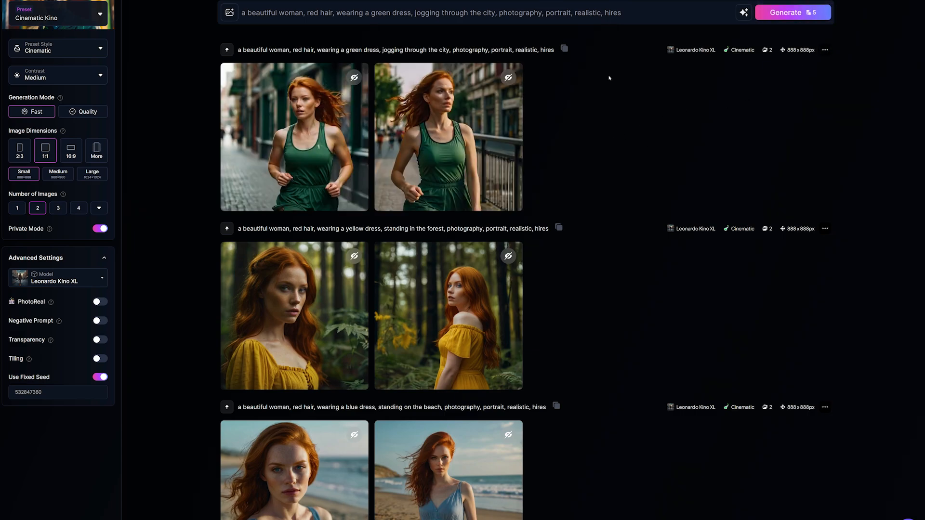
scroll(down, 3)
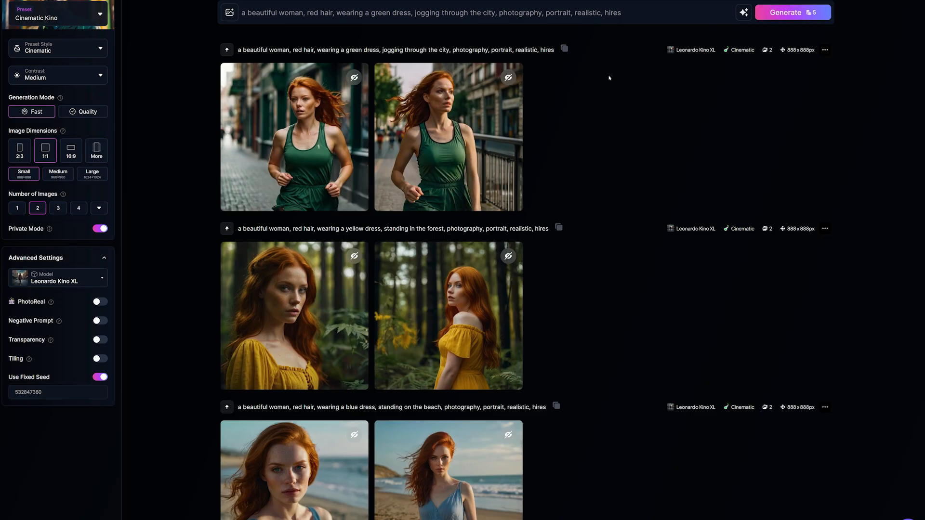
scroll(up, 3)
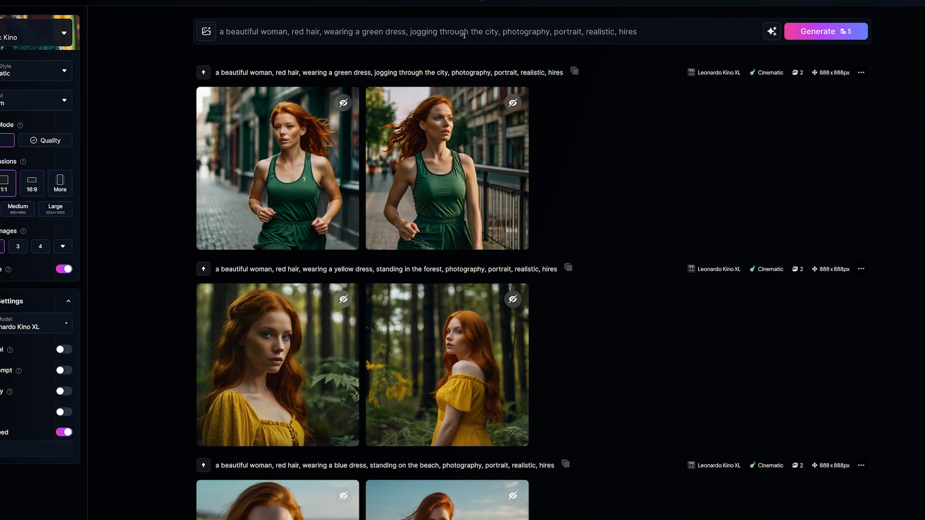
Replace the activity with 'dancing in the club' and generate the green-dress club batch
double_click(491, 31)
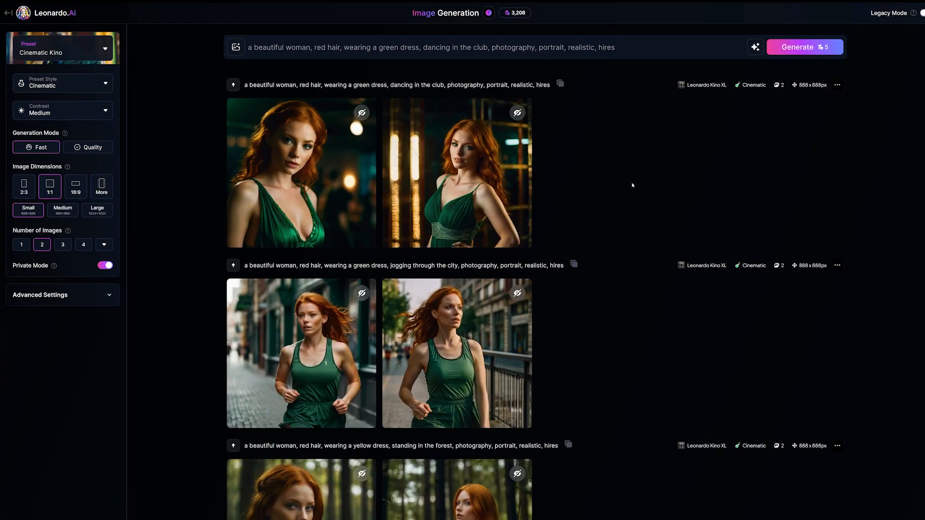
mouse_move(635, 171)
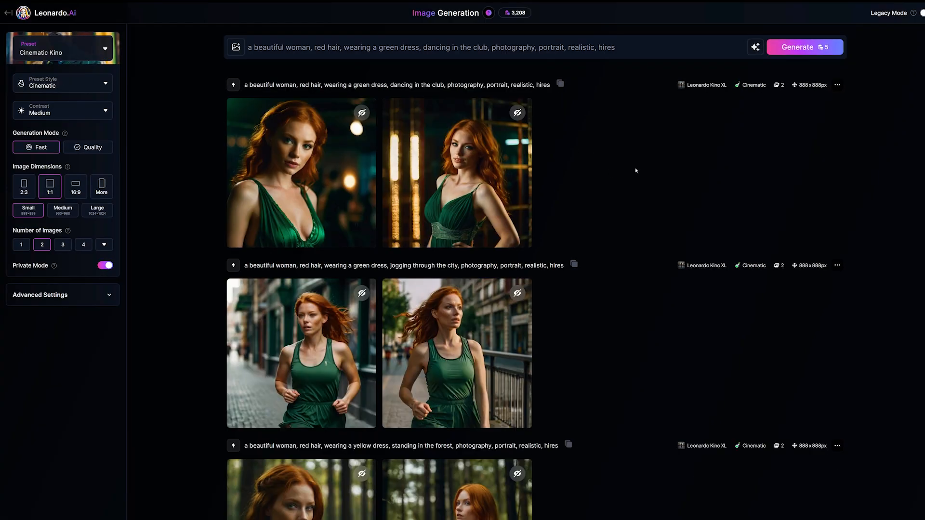
mouse_move(648, 175)
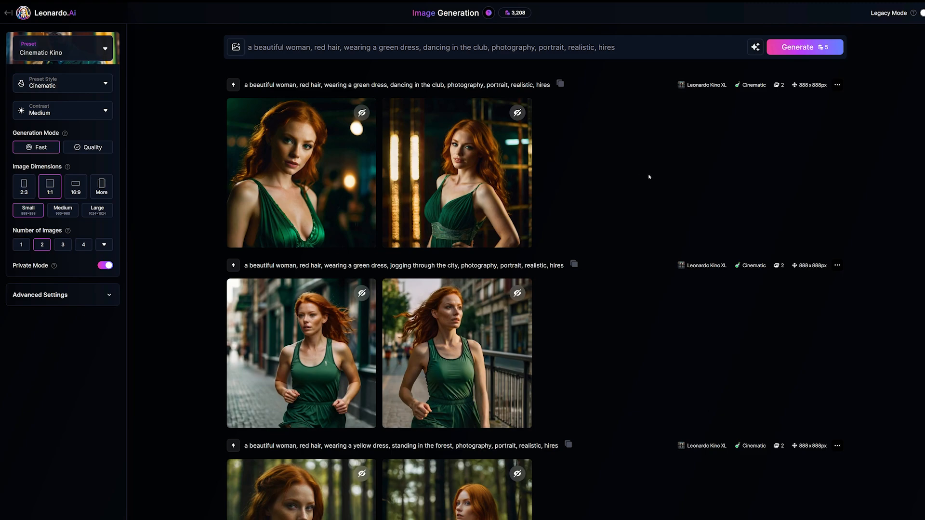
mouse_move(265, 63)
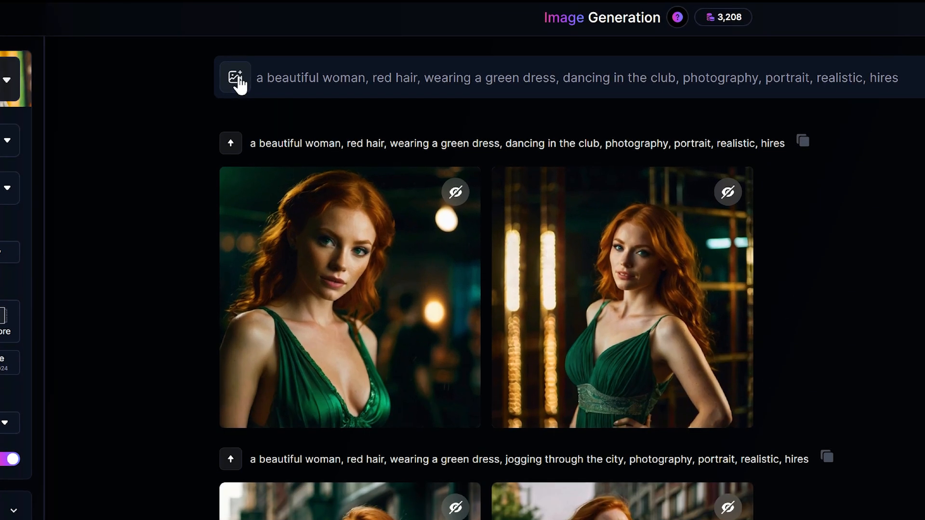
Show all Image Guidance options and choose Character Reference as the image use
click(235, 78)
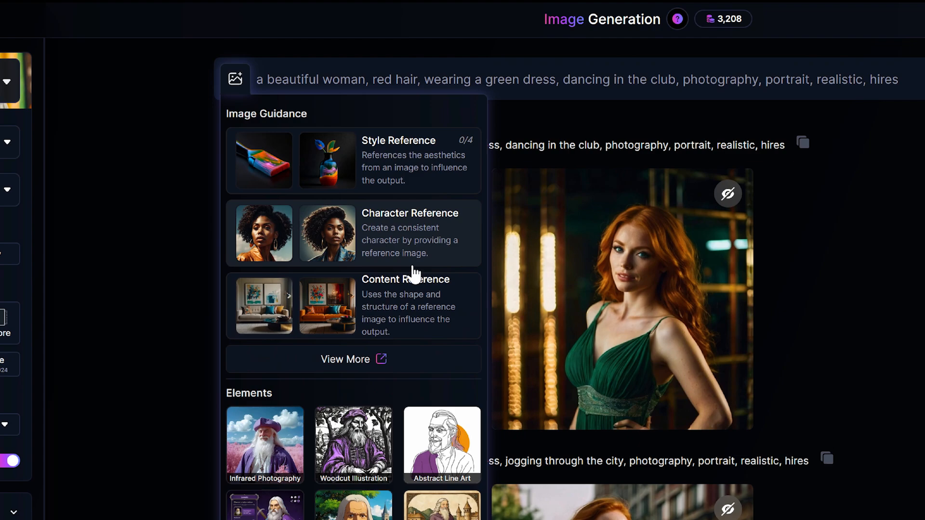
mouse_move(416, 215)
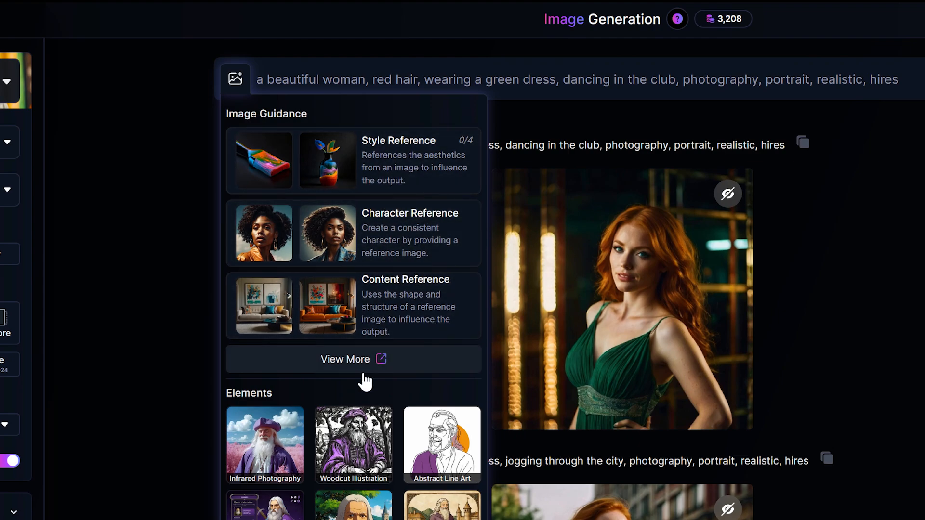
click(352, 359)
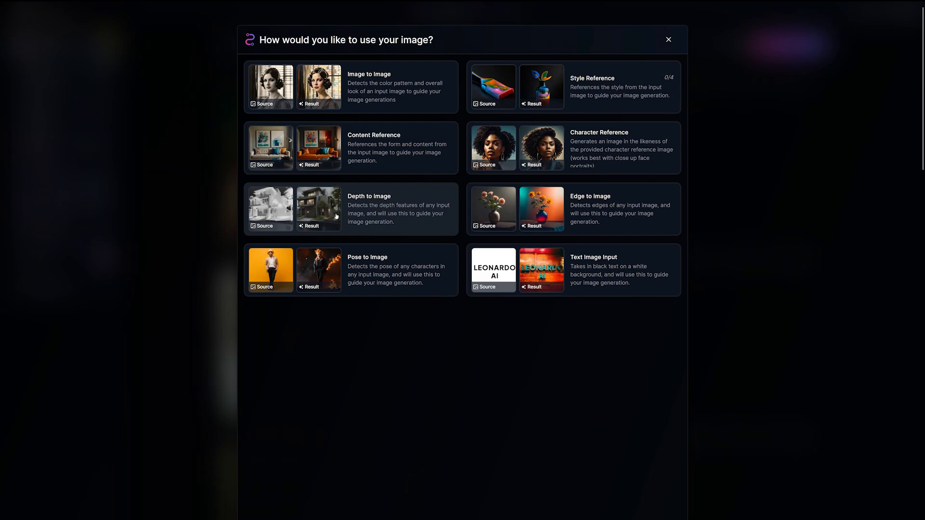
mouse_move(365, 272)
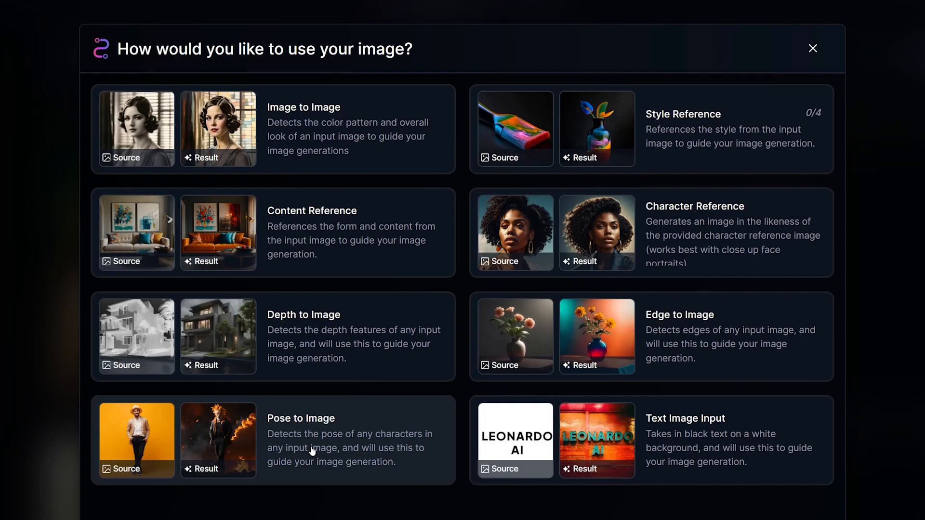
mouse_move(336, 425)
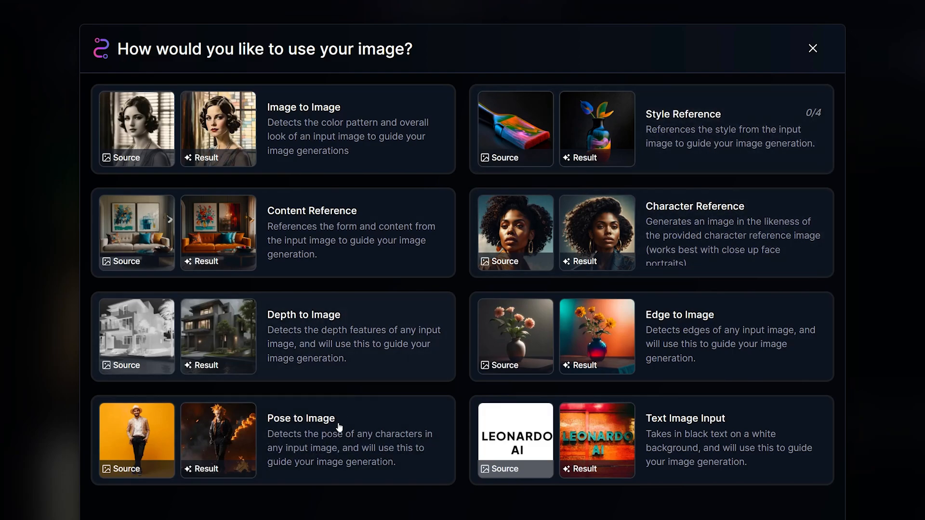
mouse_move(732, 233)
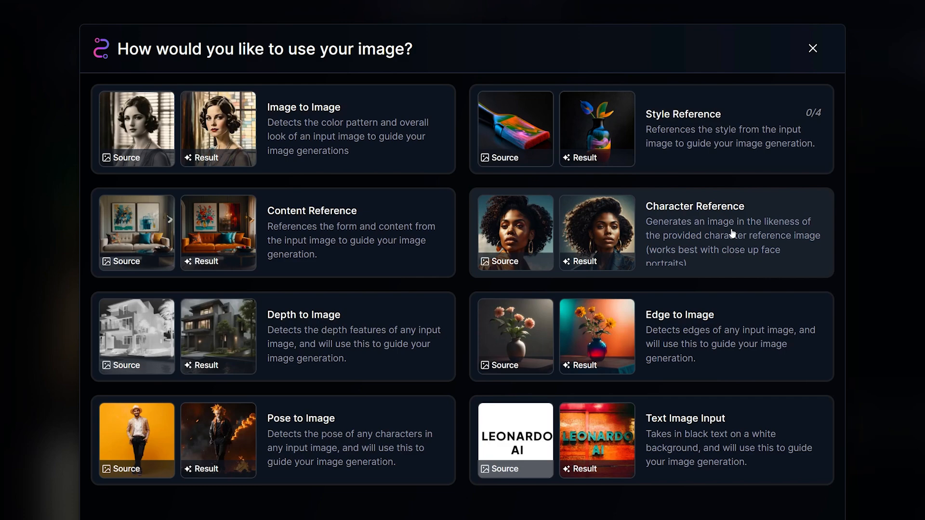
mouse_move(711, 225)
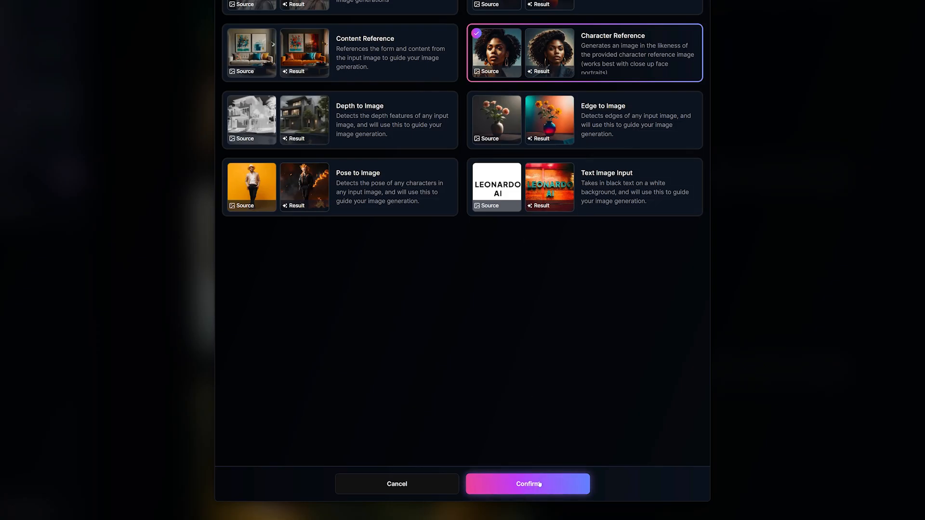
Attach the yellow-dress forest image from Your Generations as a Character Reference at Mid strength
click(527, 484)
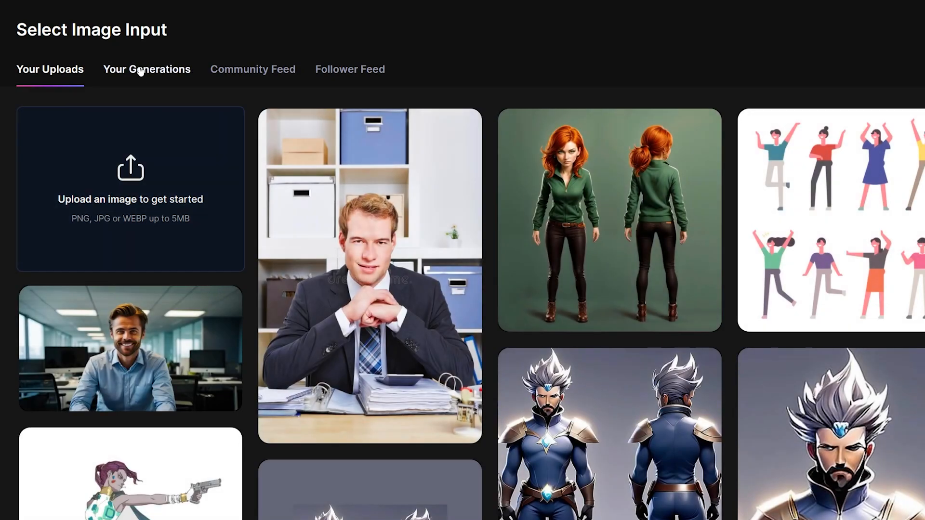
click(146, 69)
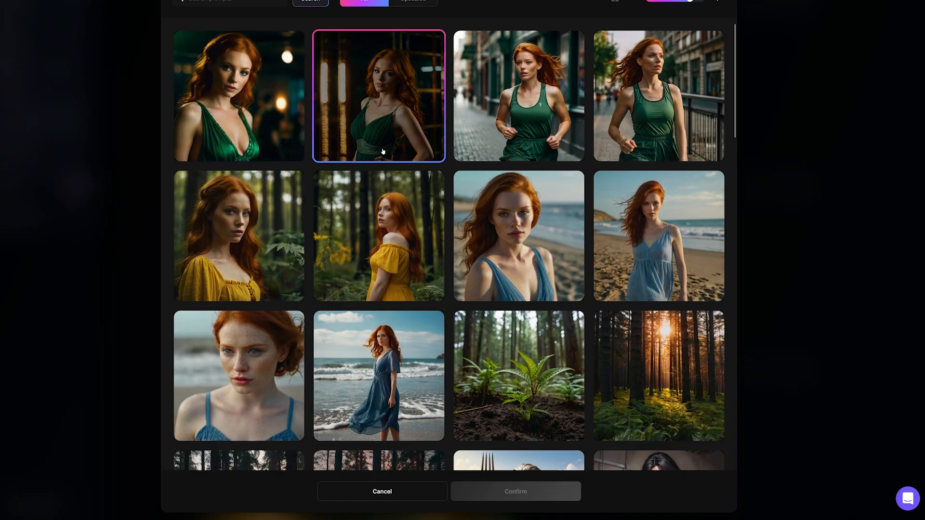
click(238, 236)
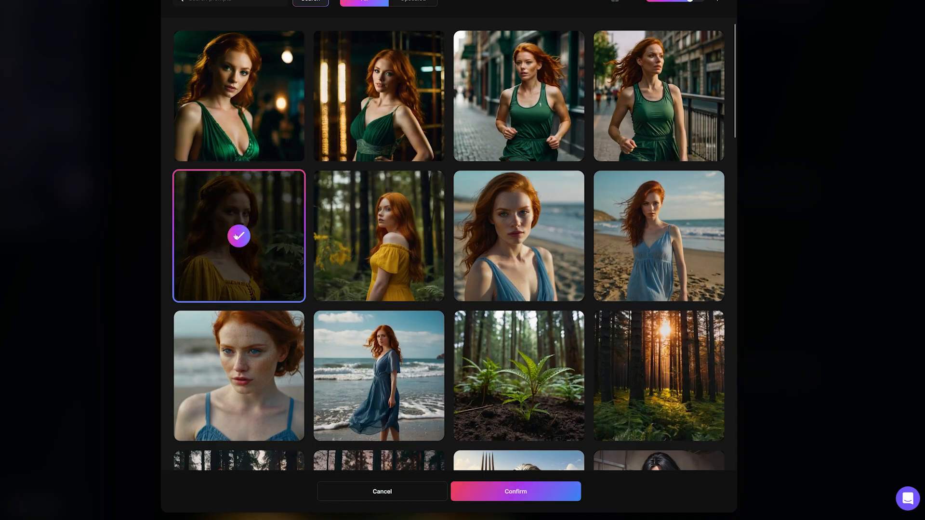
click(515, 492)
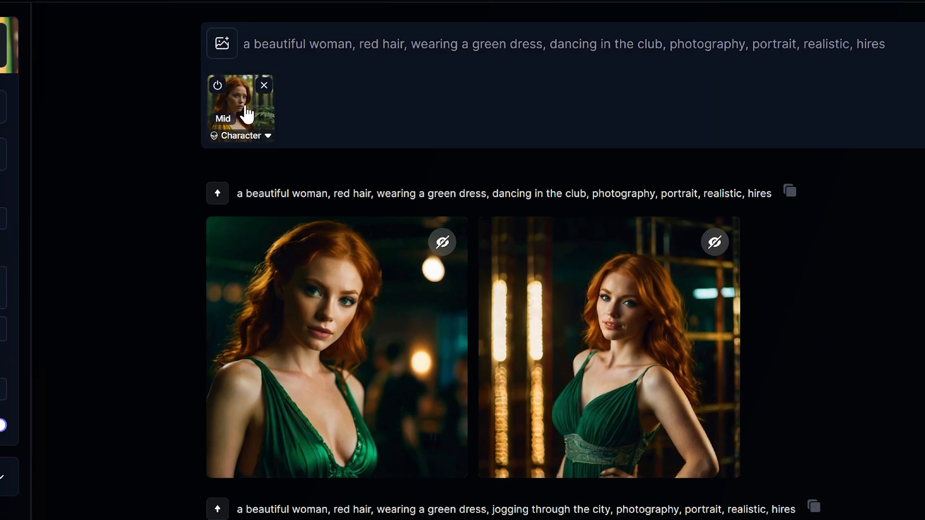
Raise character strength to High, generate her in jeans and a yellow jacket on a park bench, return Home
click(239, 103)
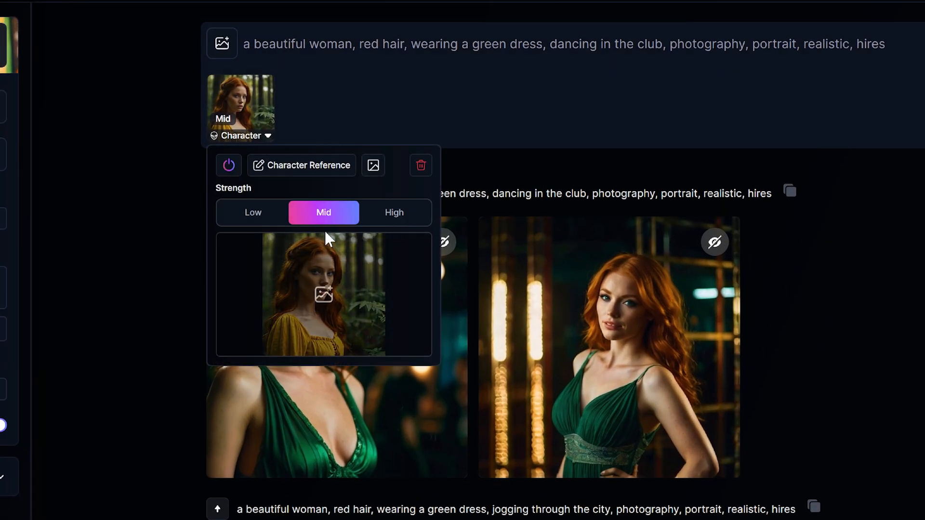
click(394, 212)
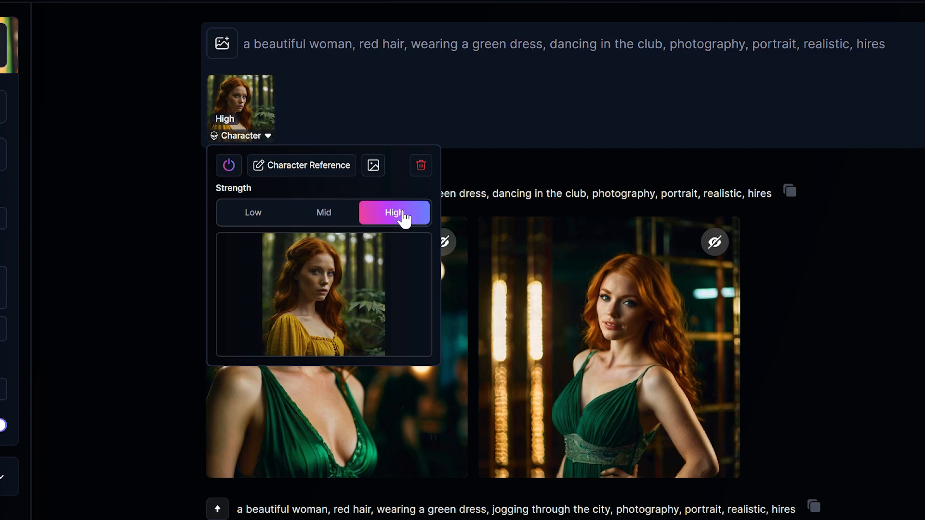
mouse_move(400, 232)
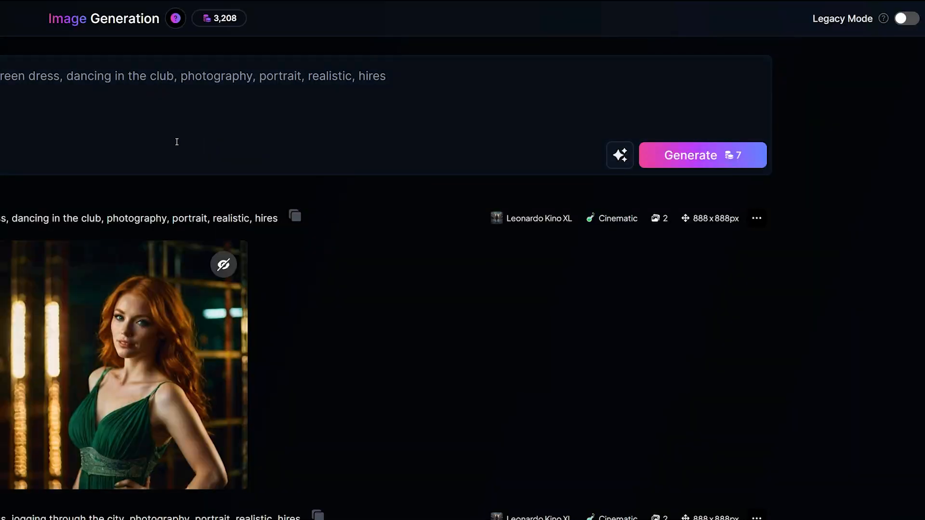
mouse_move(749, 166)
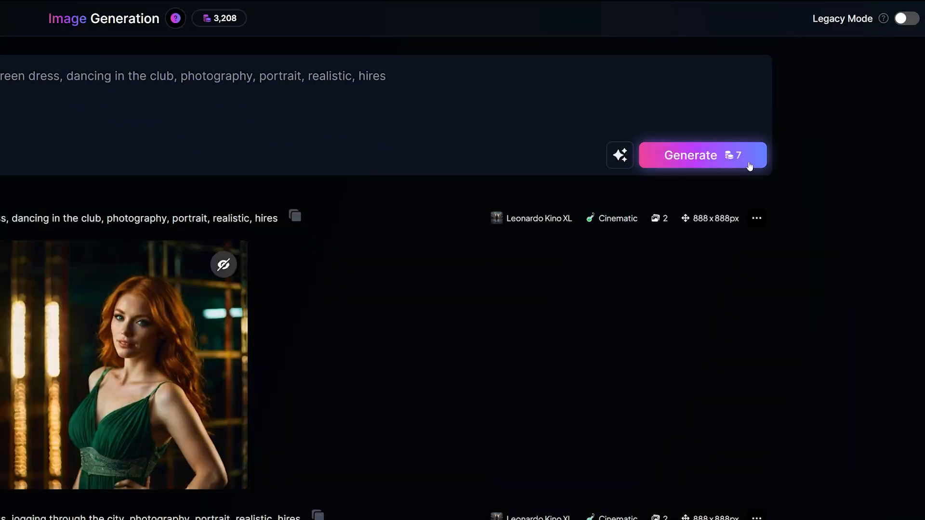
mouse_move(740, 165)
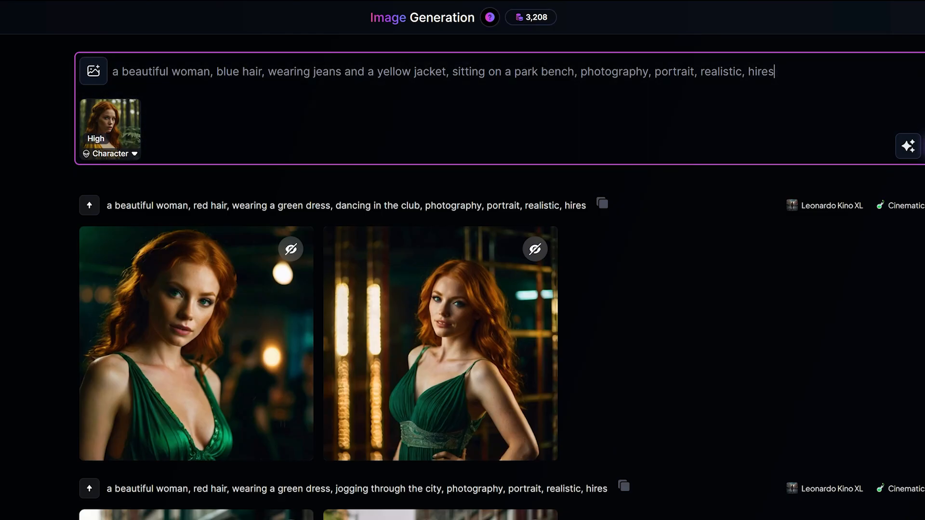
click(908, 145)
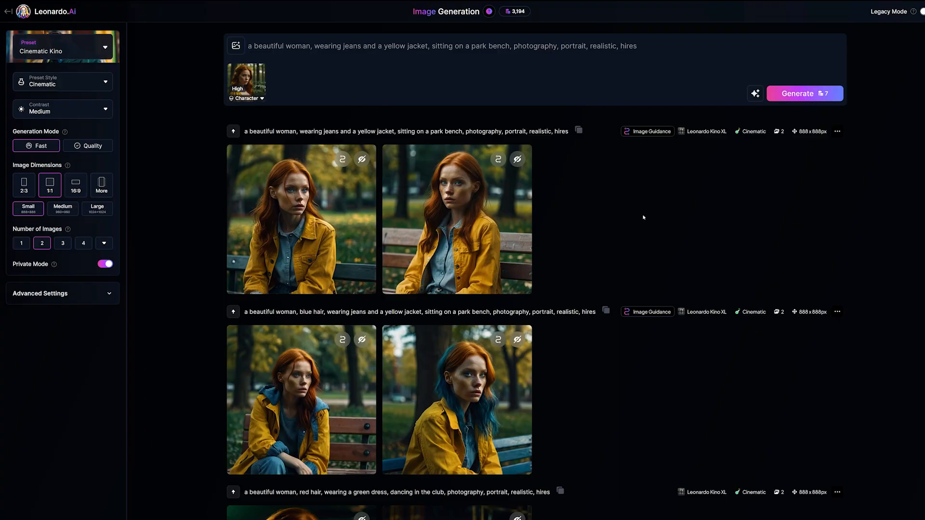
mouse_move(75, 154)
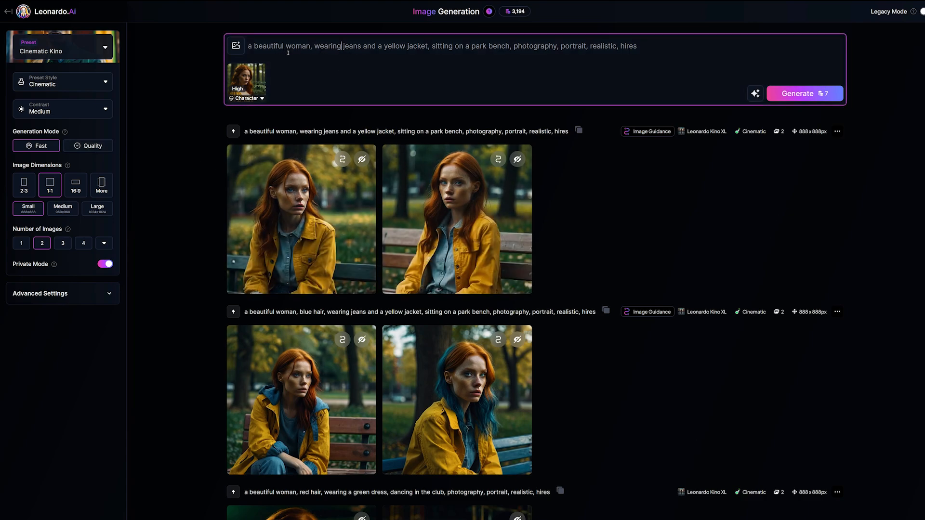
click(803, 93)
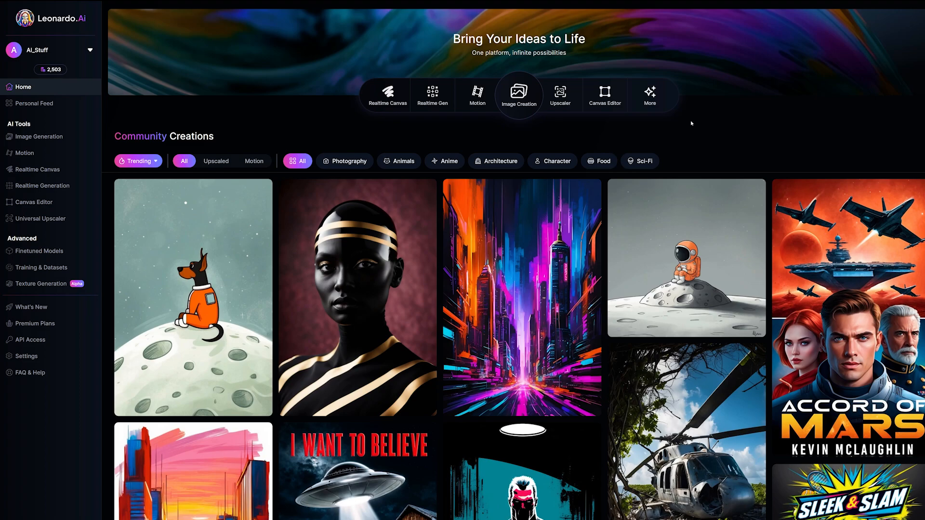
mouse_move(700, 135)
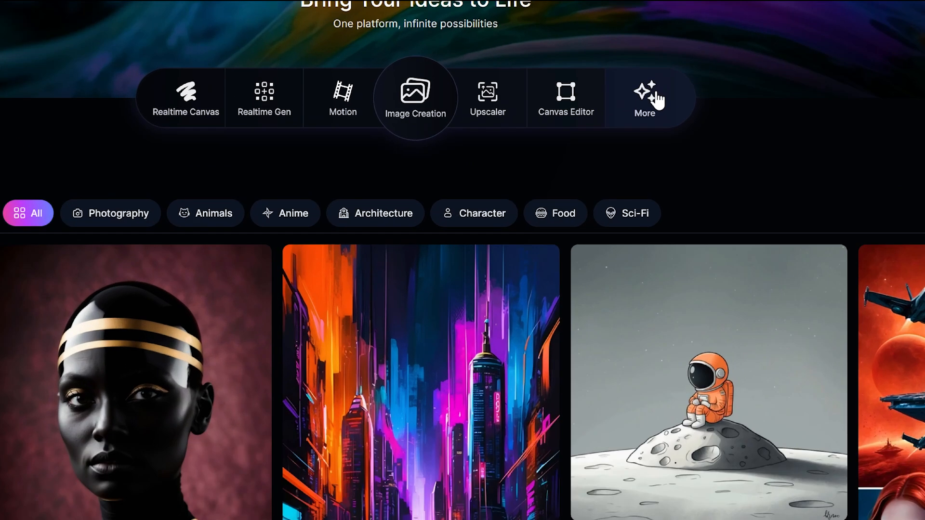
Go to Train Your Own Model, opening Training & Datasets with the Test 1 dataset
click(644, 97)
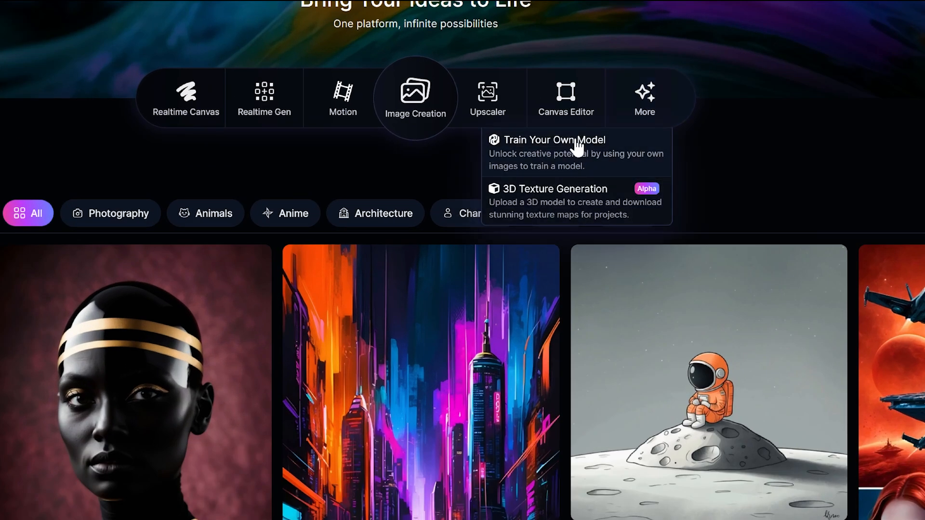
click(554, 140)
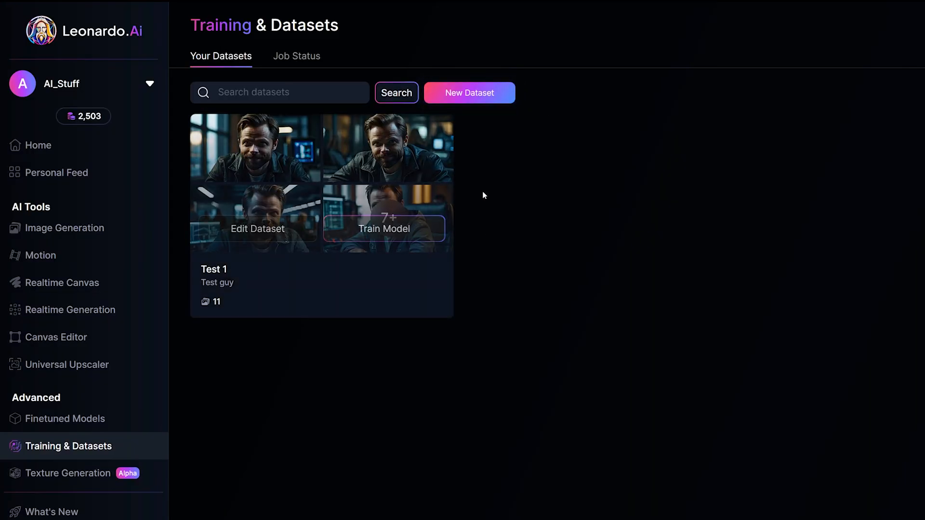
mouse_move(640, 209)
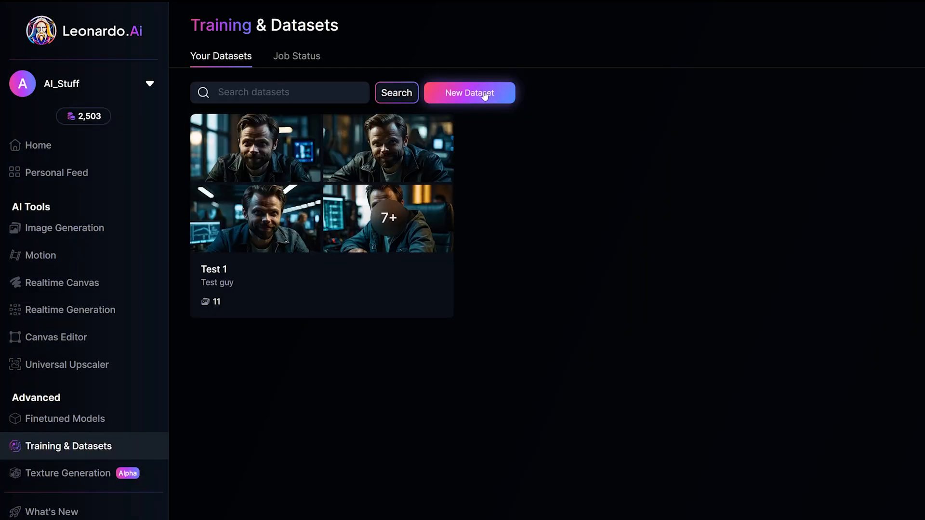
Create a new dataset named 'Red Hair Woman' with description 'Red Hair Woman'
click(469, 93)
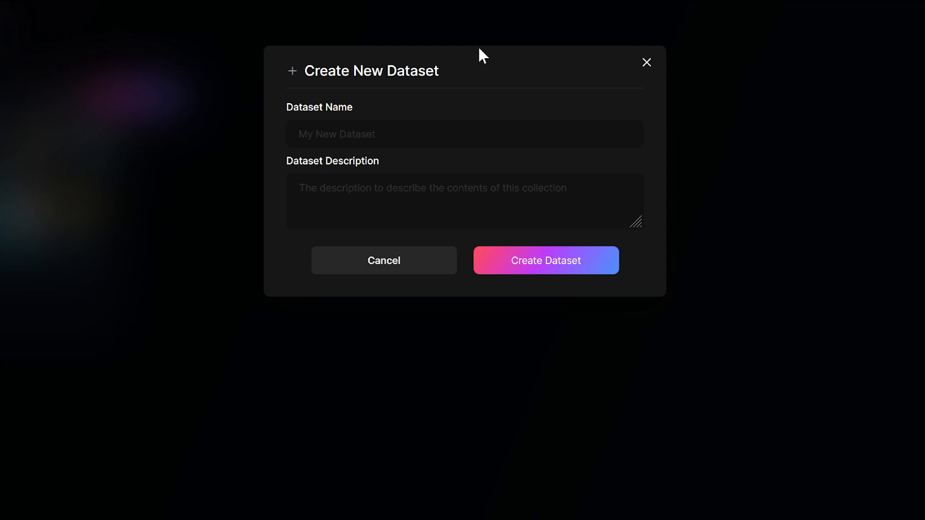
text(Red Hair W)
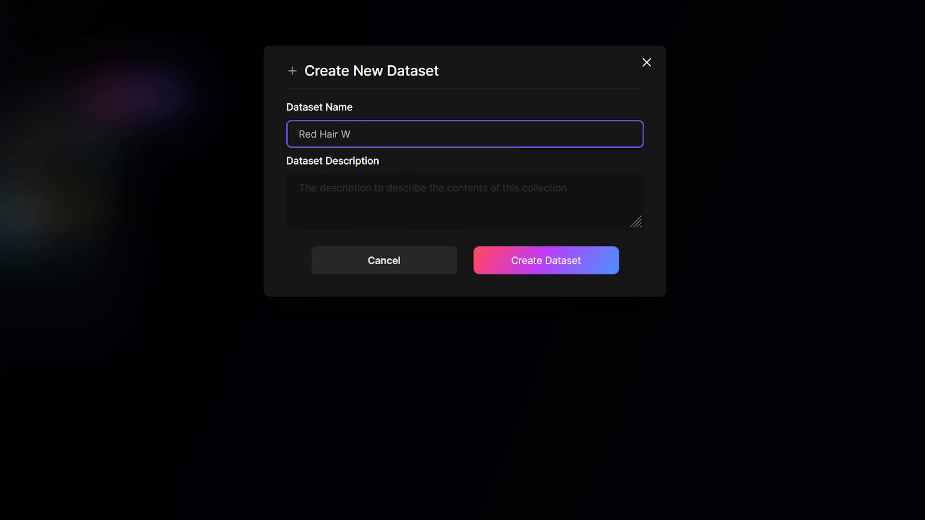
text(oman)
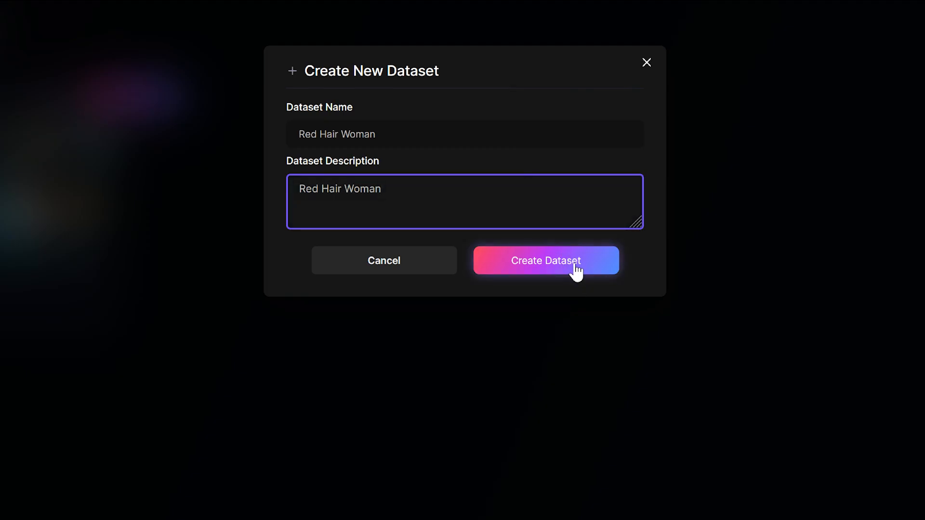
click(545, 260)
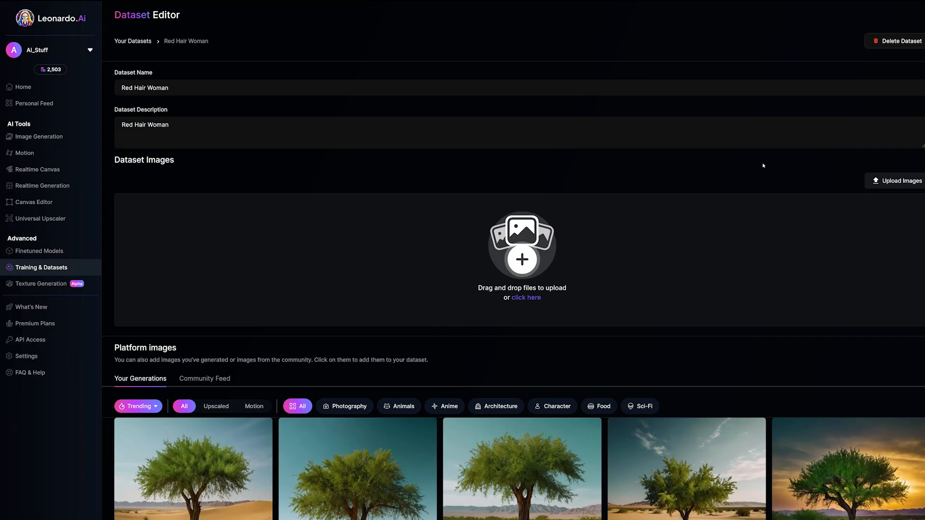
Scroll through the Red Hair Woman dataset's 15 images of the red-haired woman
scroll(down, 3)
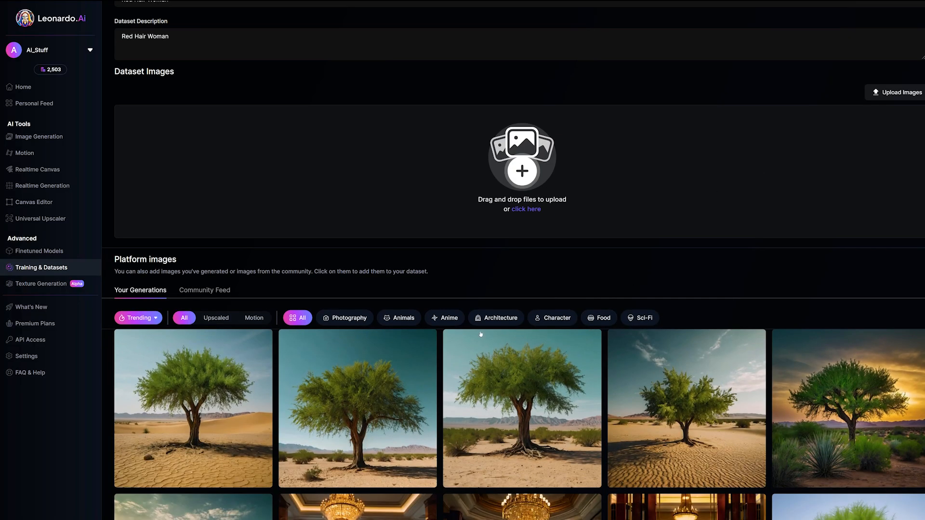
scroll(up, 3)
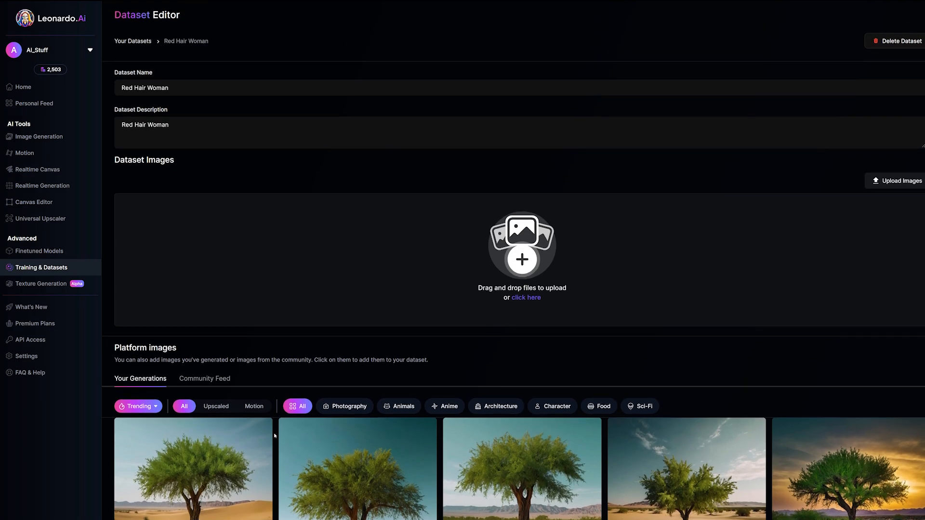
mouse_move(651, 290)
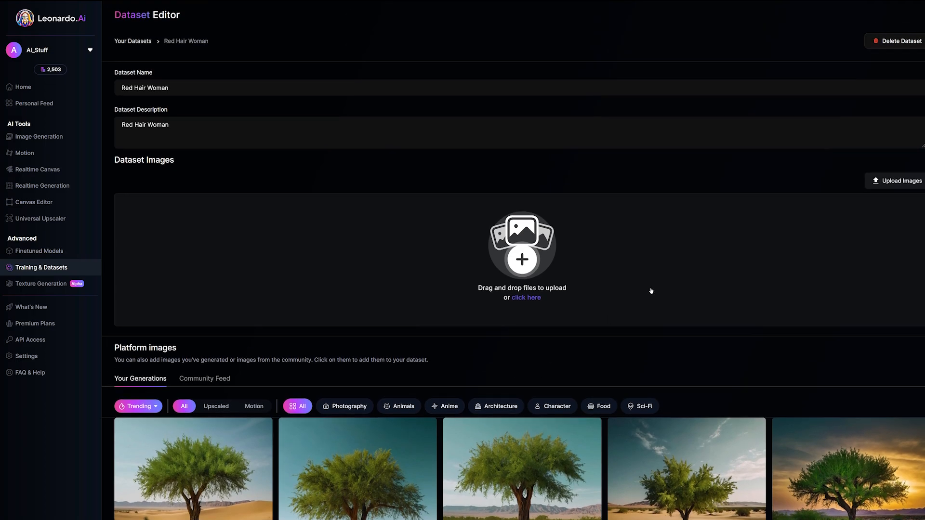
mouse_move(480, 340)
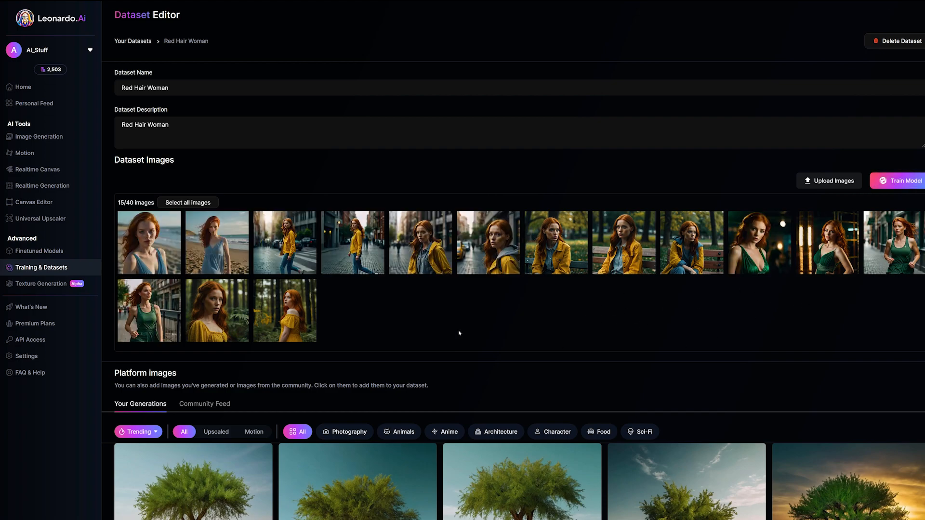
mouse_move(638, 306)
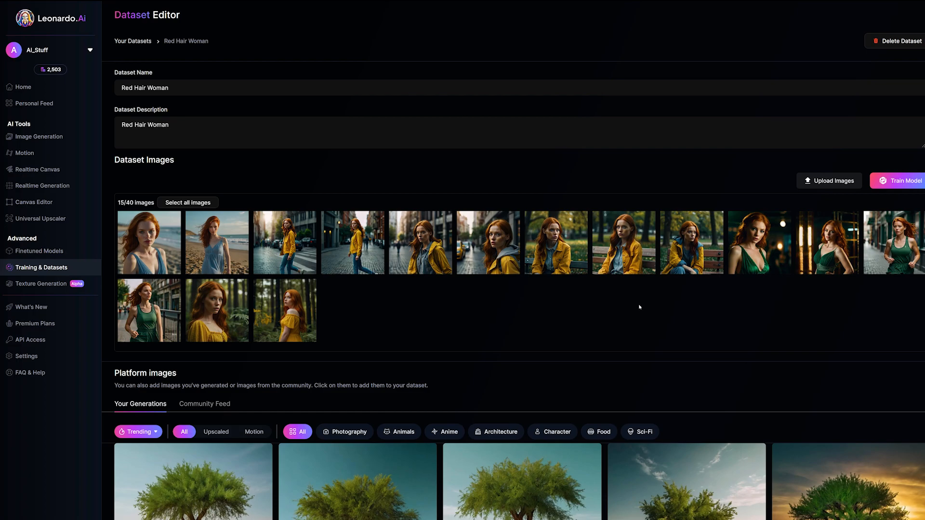
scroll(down, 3)
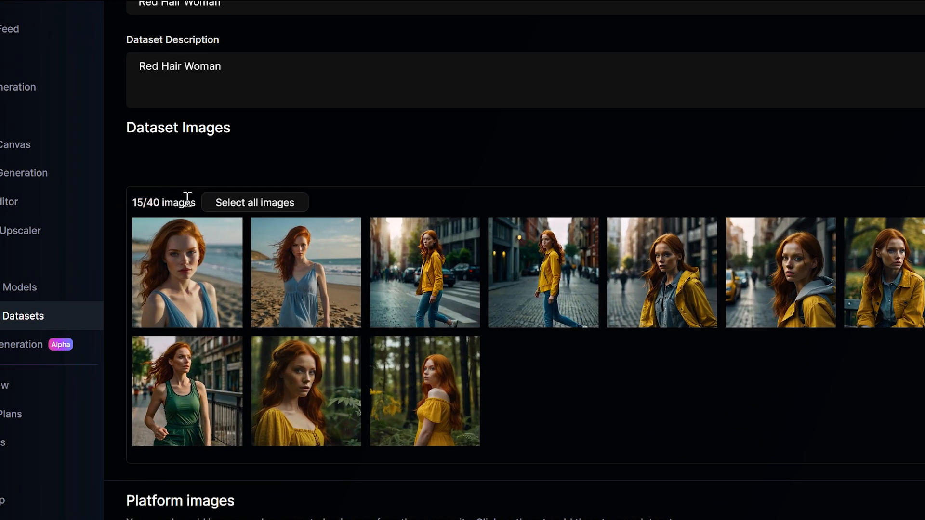
mouse_move(373, 162)
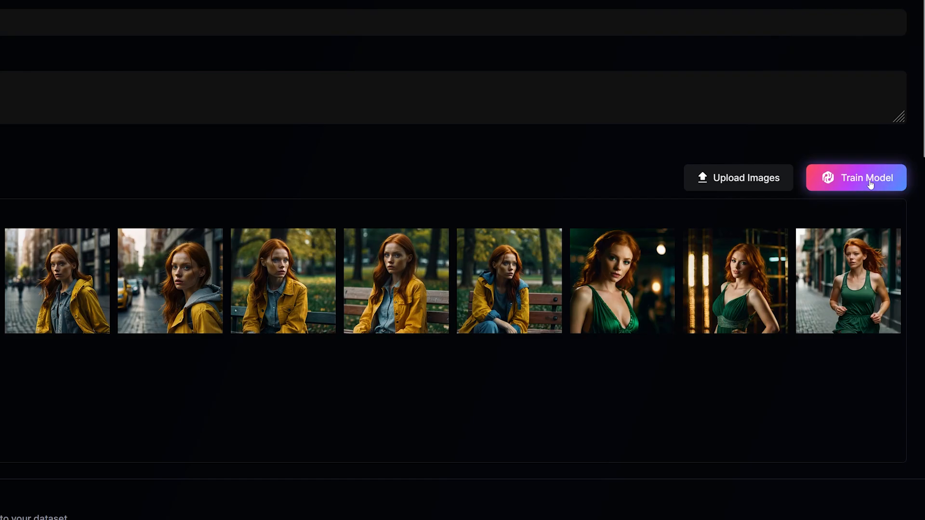
Start training from the Red Hair Woman dataset with instance prompt 'red hair woman'
click(855, 177)
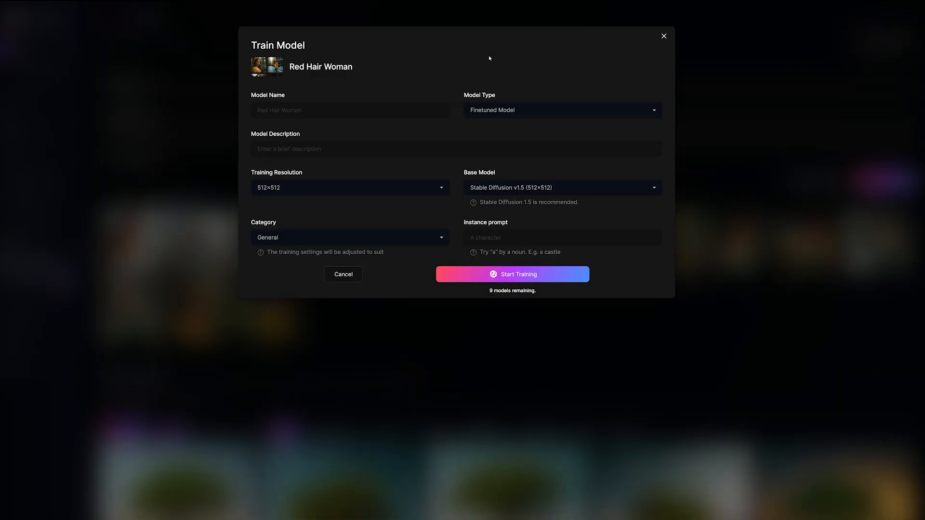
mouse_move(471, 39)
text(r)
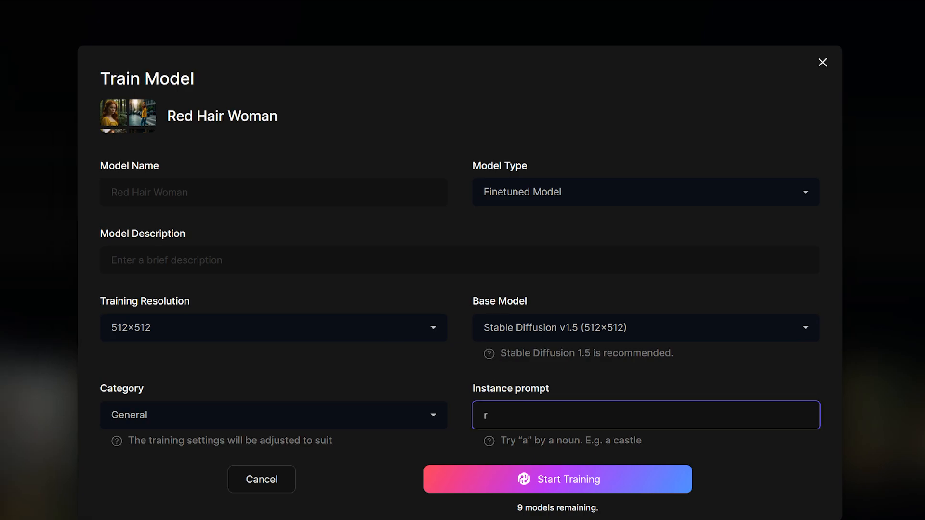
text(ed hair woman)
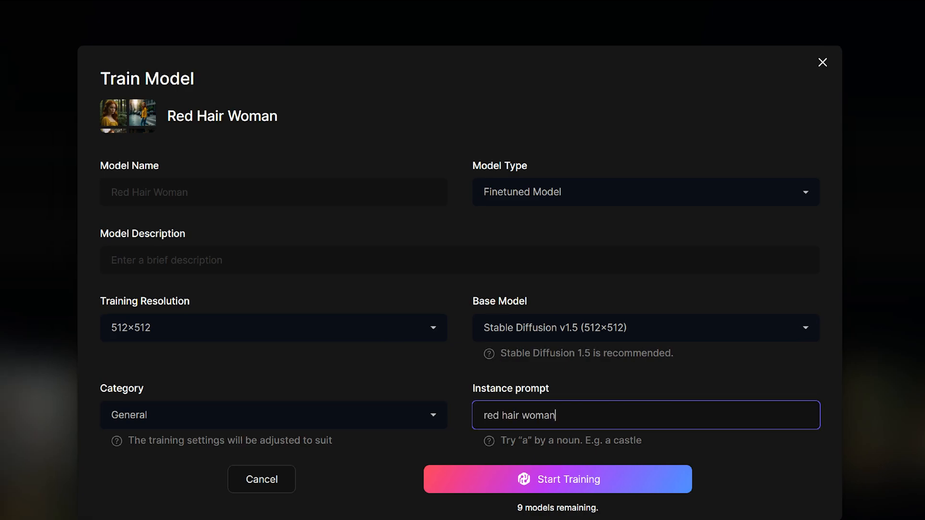
mouse_move(377, 482)
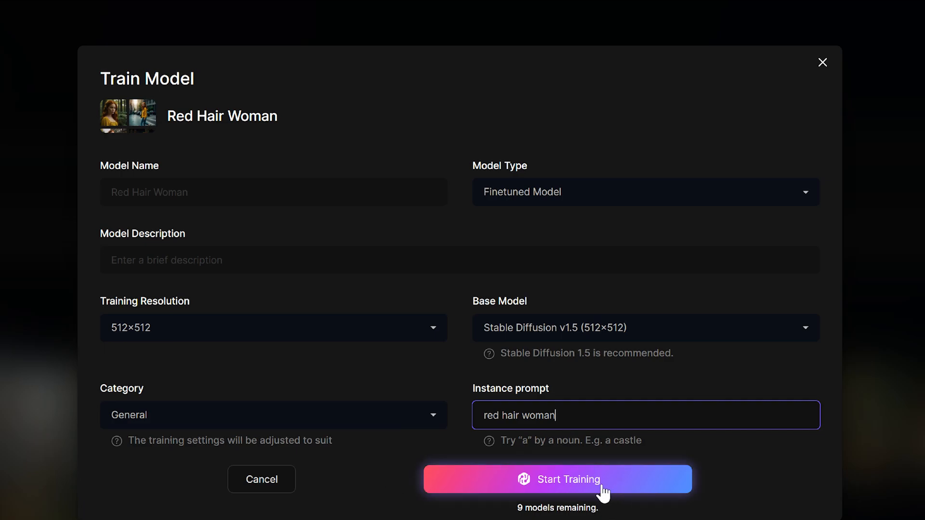
mouse_move(377, 486)
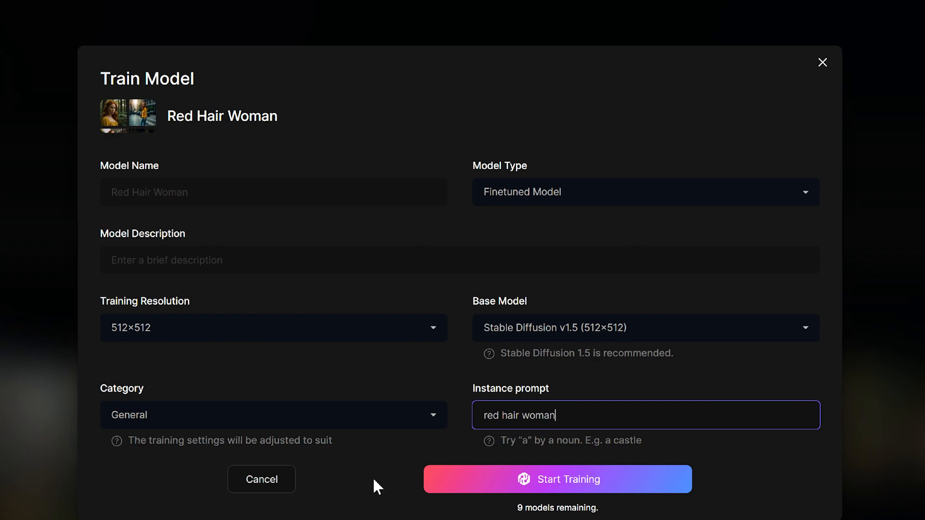
mouse_move(461, 513)
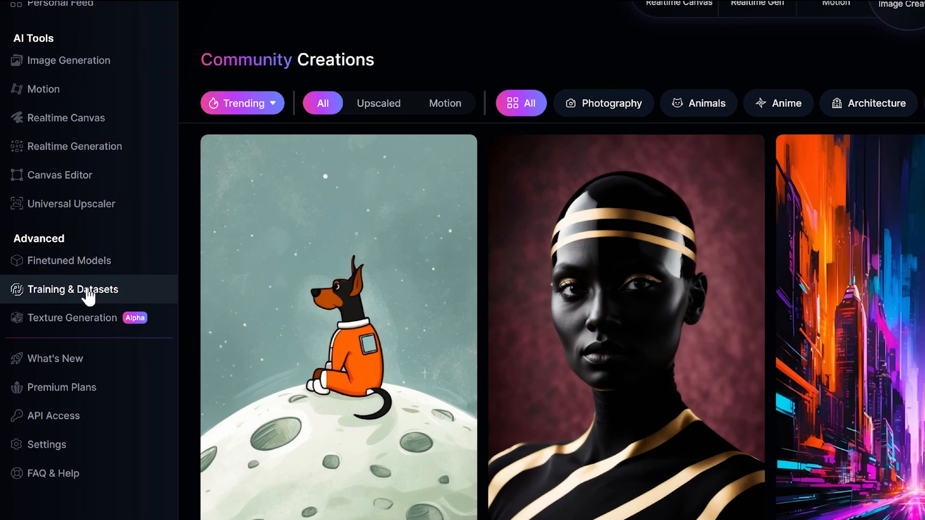
click(72, 289)
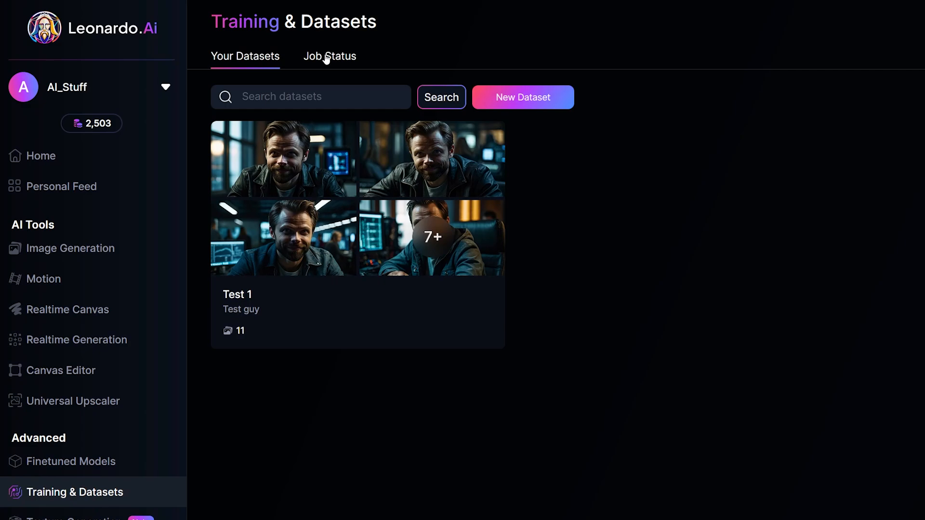
click(329, 56)
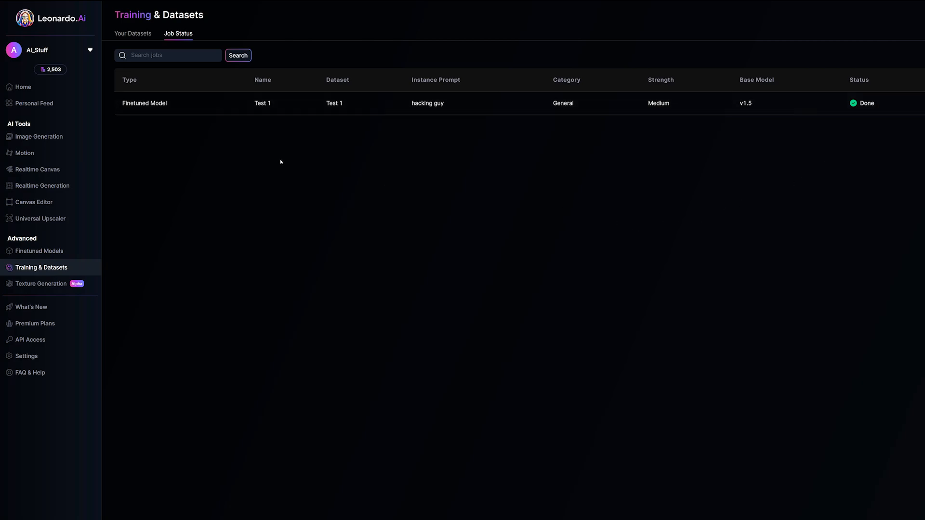
click(133, 33)
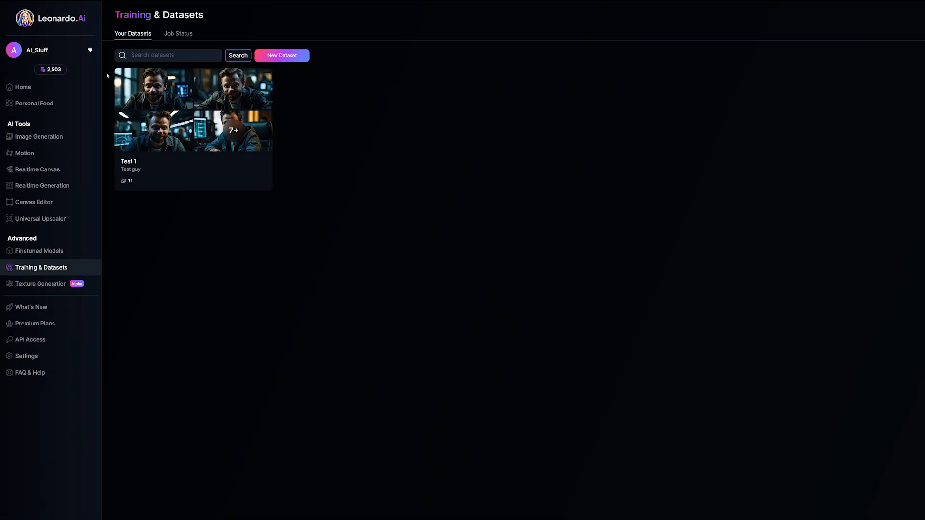
click(178, 34)
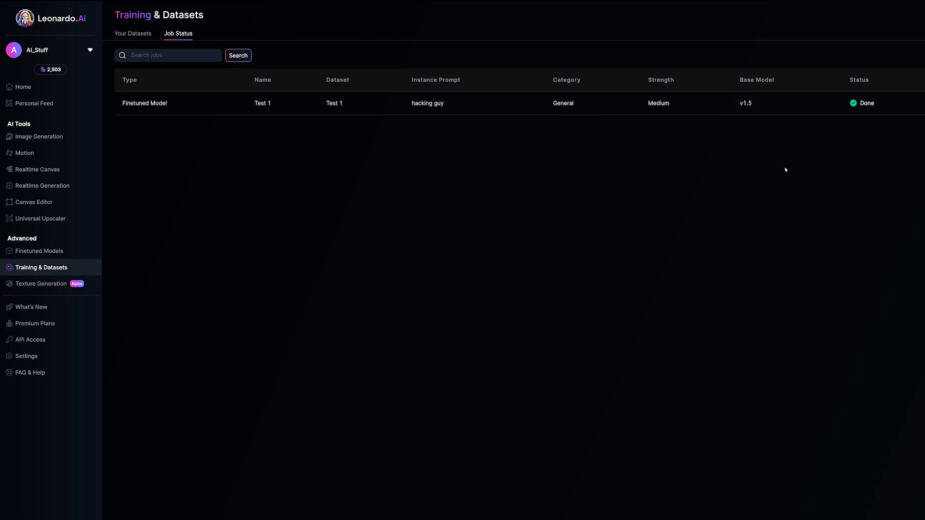
click(132, 32)
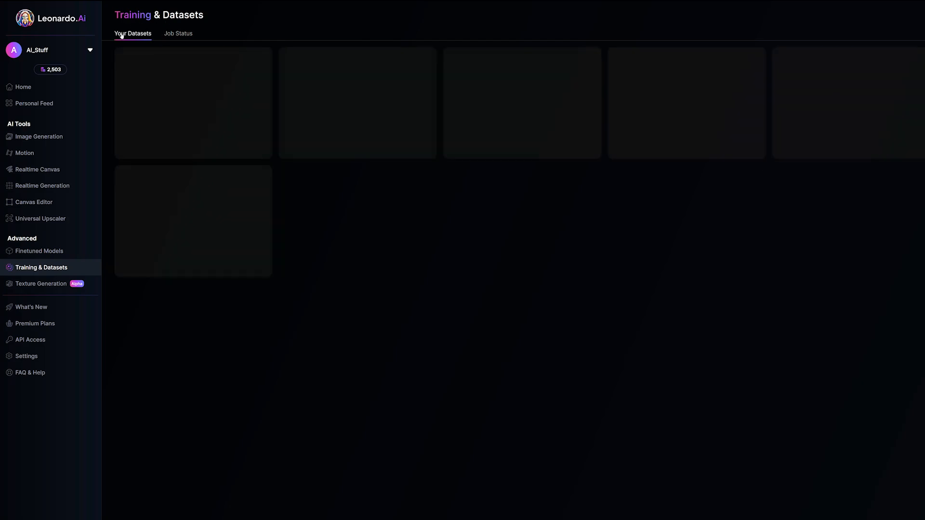
click(22, 86)
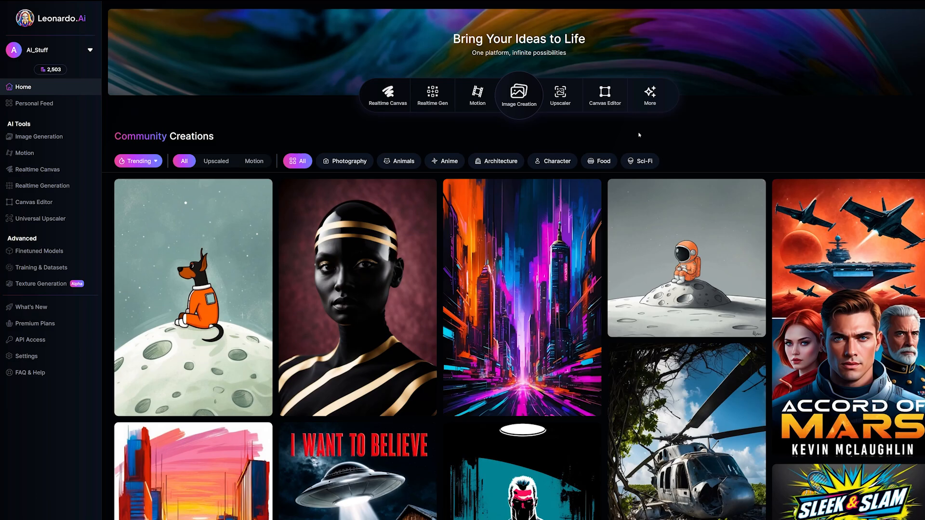
Switch Image Generation to Legacy Mode and select the Test 1 finetuned model
click(38, 136)
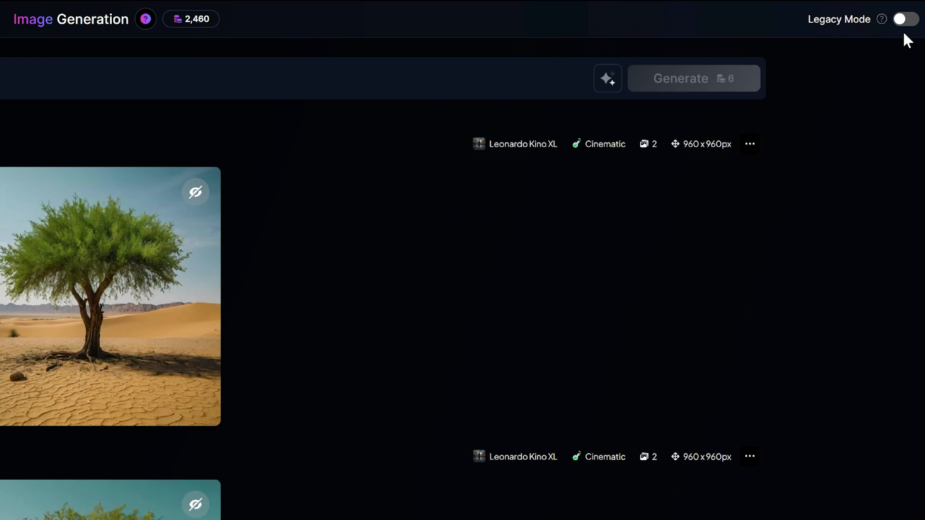
click(901, 20)
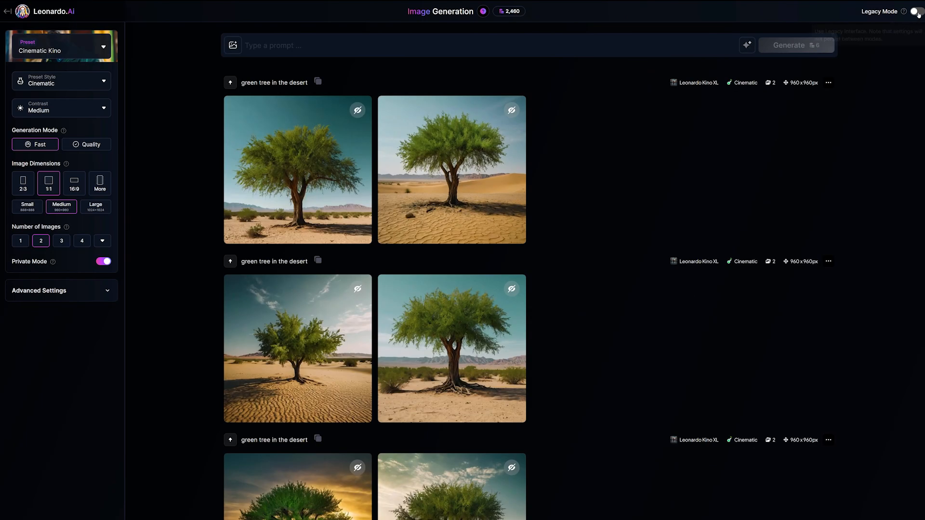
click(910, 12)
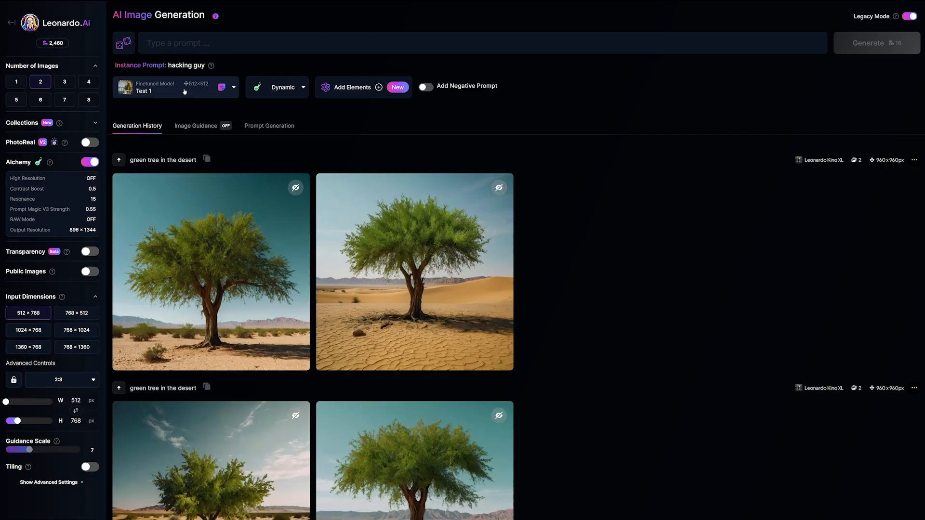
click(172, 87)
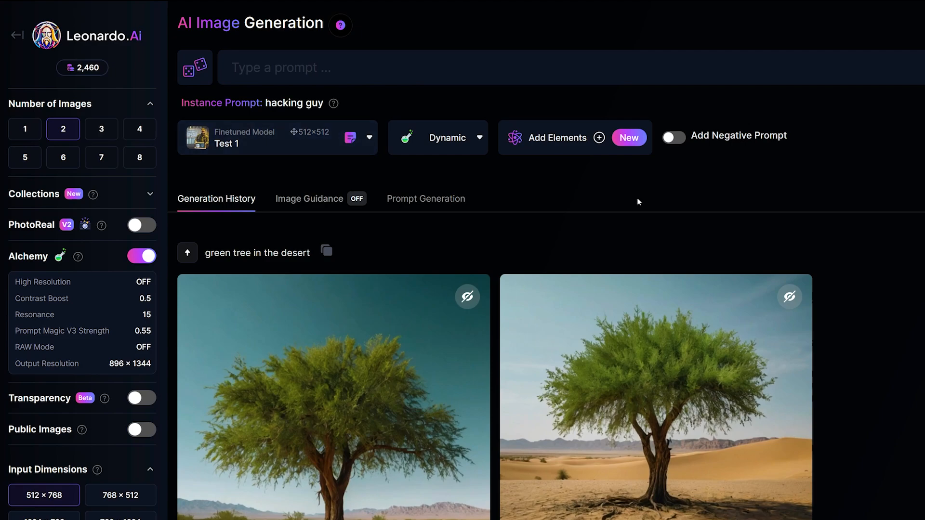
Generate 'hacking guy in the office smiling', then return to Training & Datasets
text(hack)
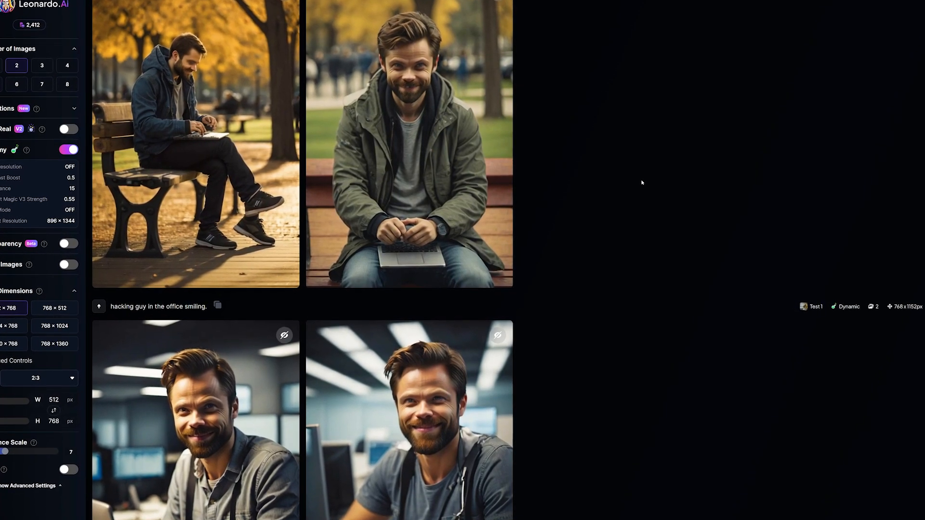
scroll(up, 3)
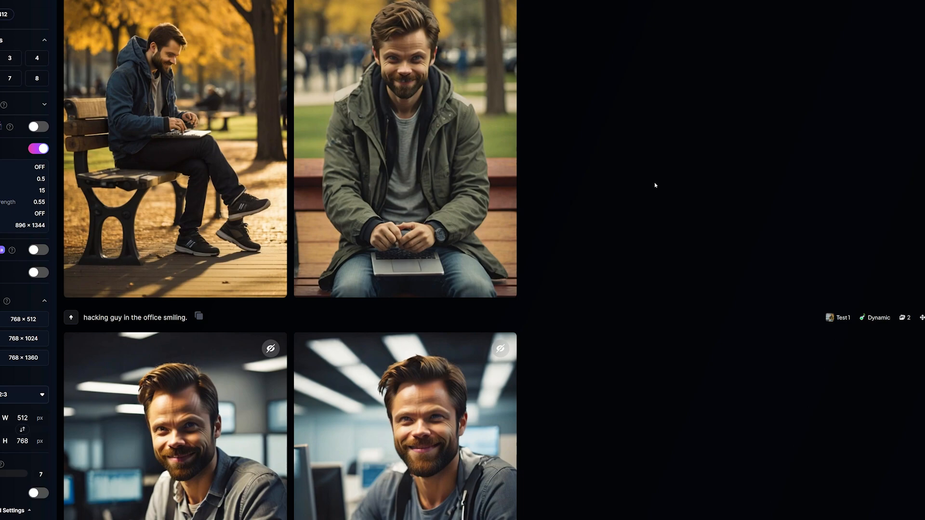
click(42, 267)
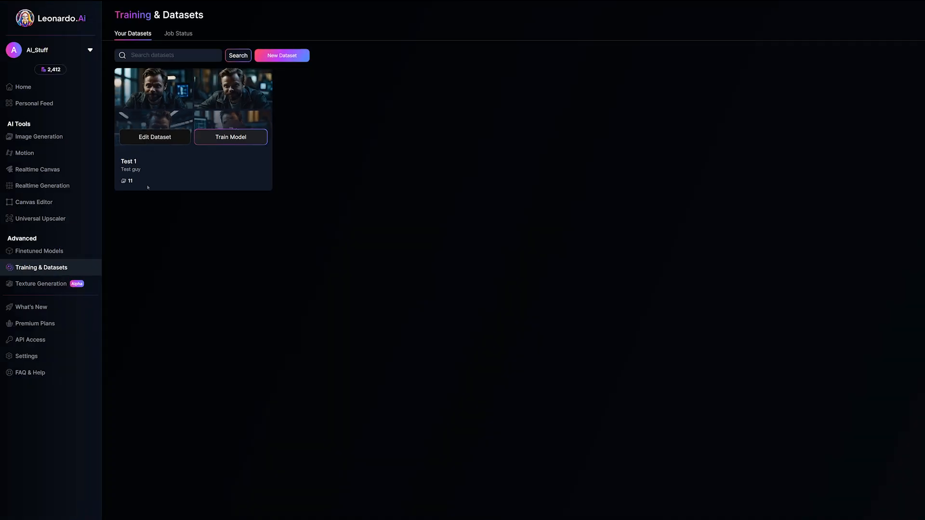
Open the Test 1 dataset editor to review its 11 images of the bearded man
click(154, 137)
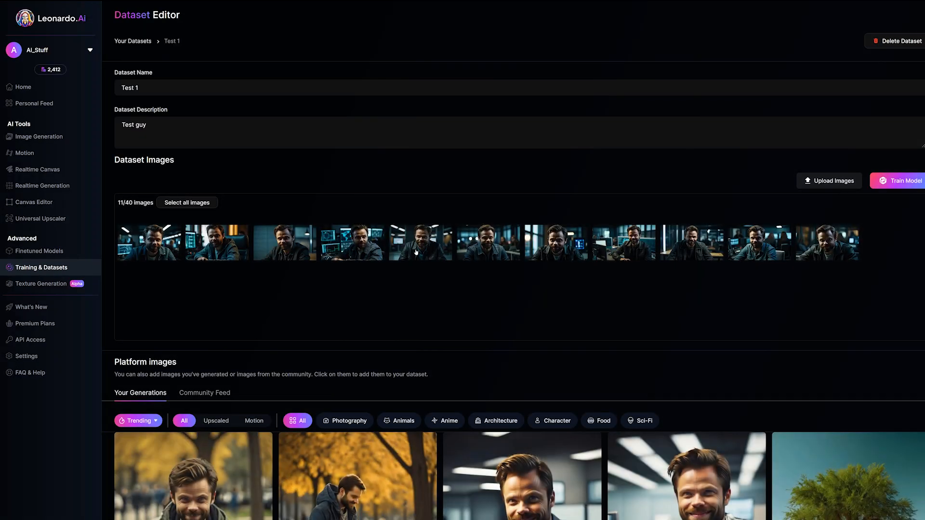
mouse_move(723, 319)
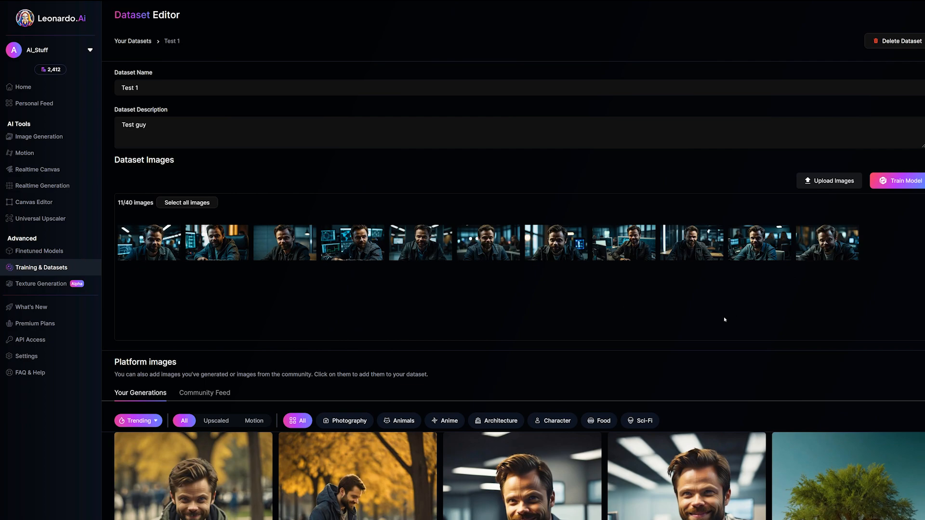
mouse_move(598, 309)
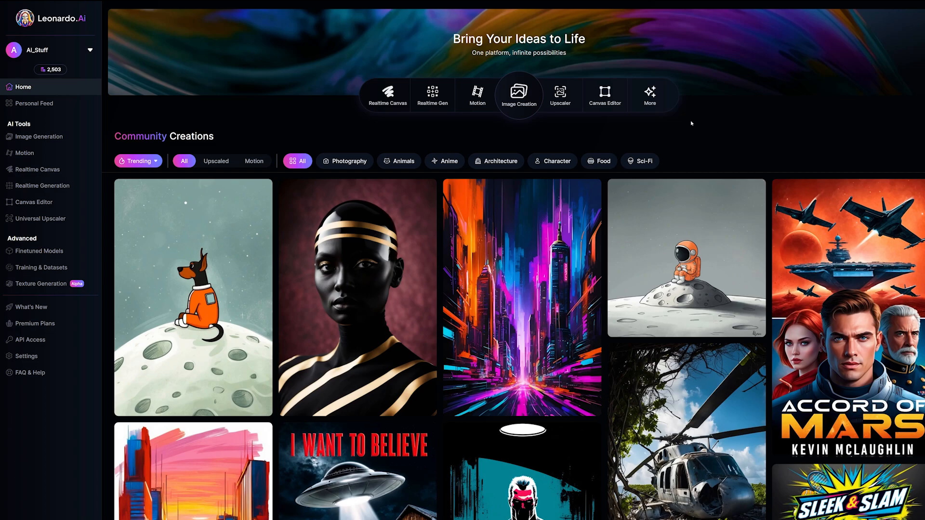
mouse_move(700, 136)
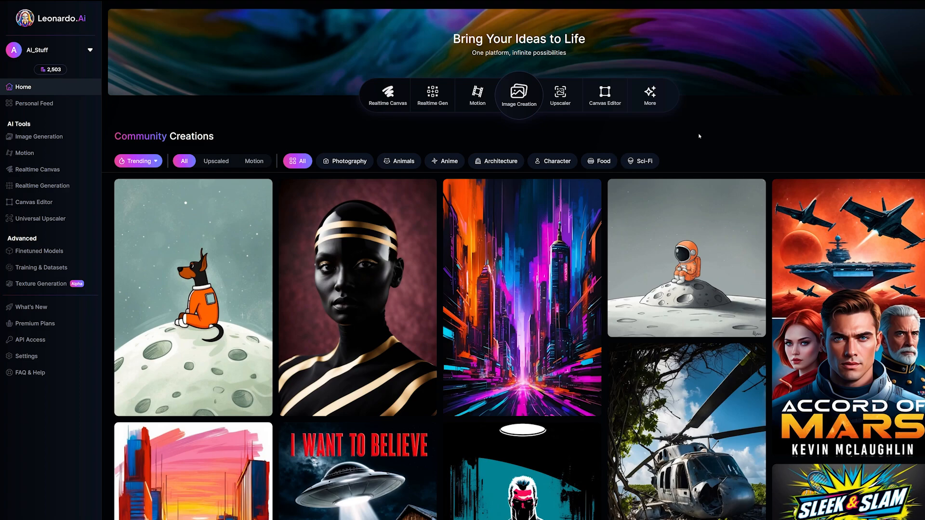